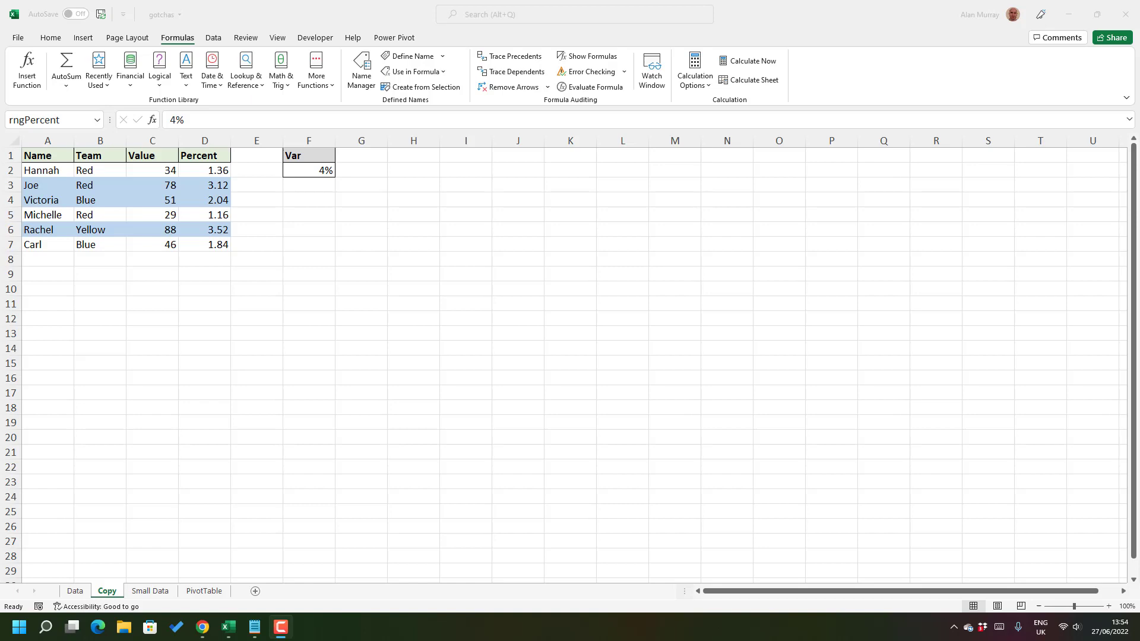
# Select cell F7 and type 'Hello there' as a new entry
pyautogui.click(308, 243)
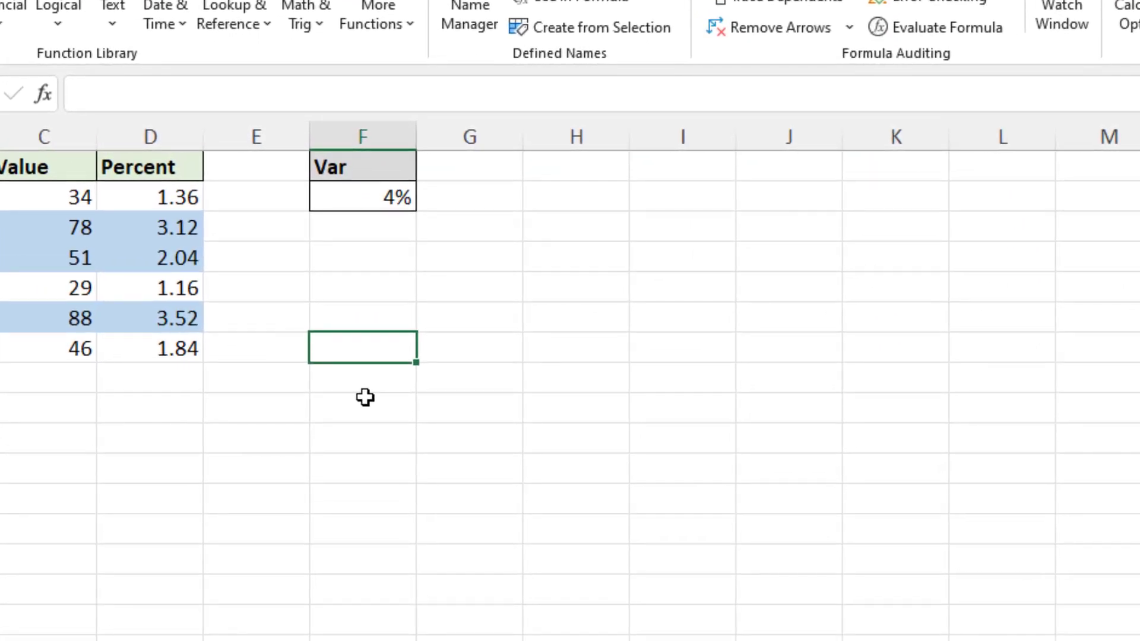
pyautogui.write('Hello there')
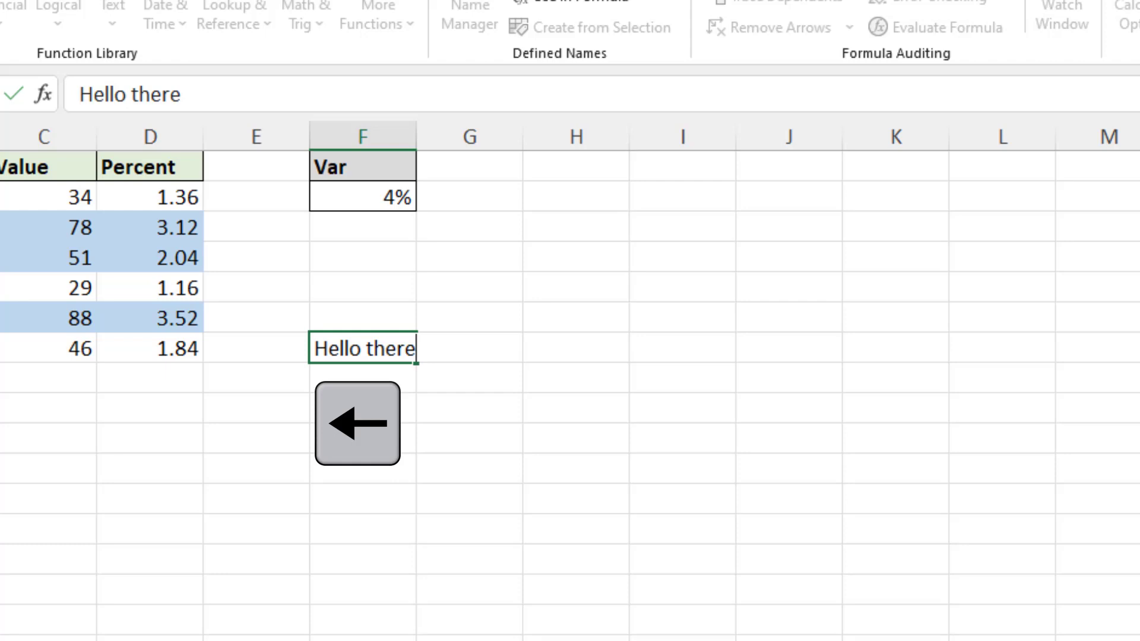
# Start typing 'Hello t' in cell H8, leaving the entry unconfirmed in Enter mode
pyautogui.click(255, 349)
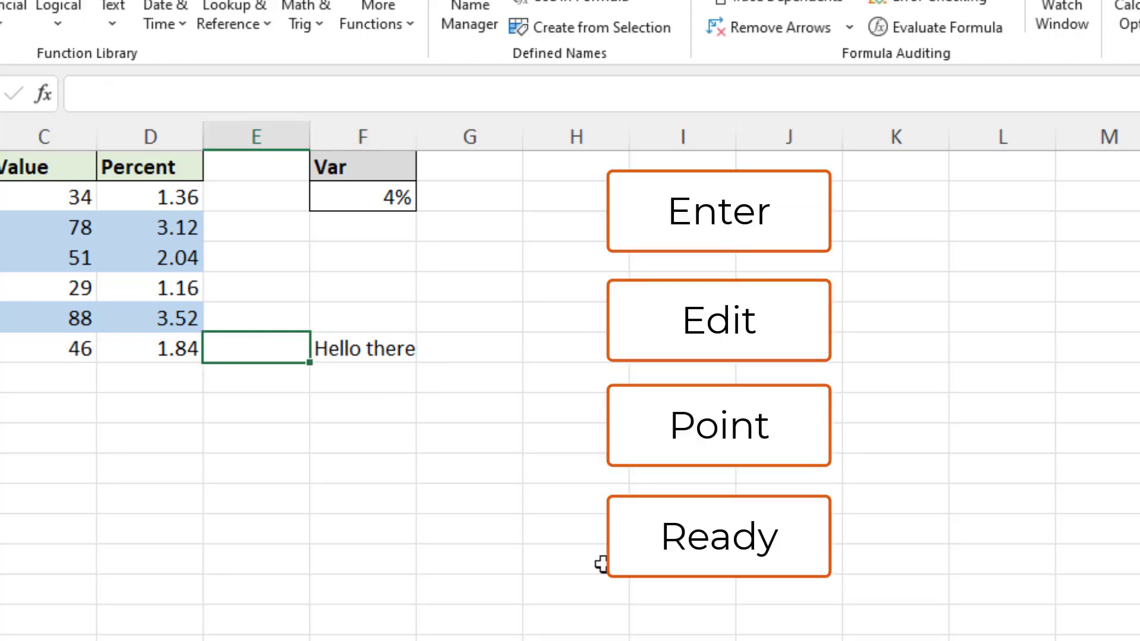
pyautogui.moveTo(570, 386)
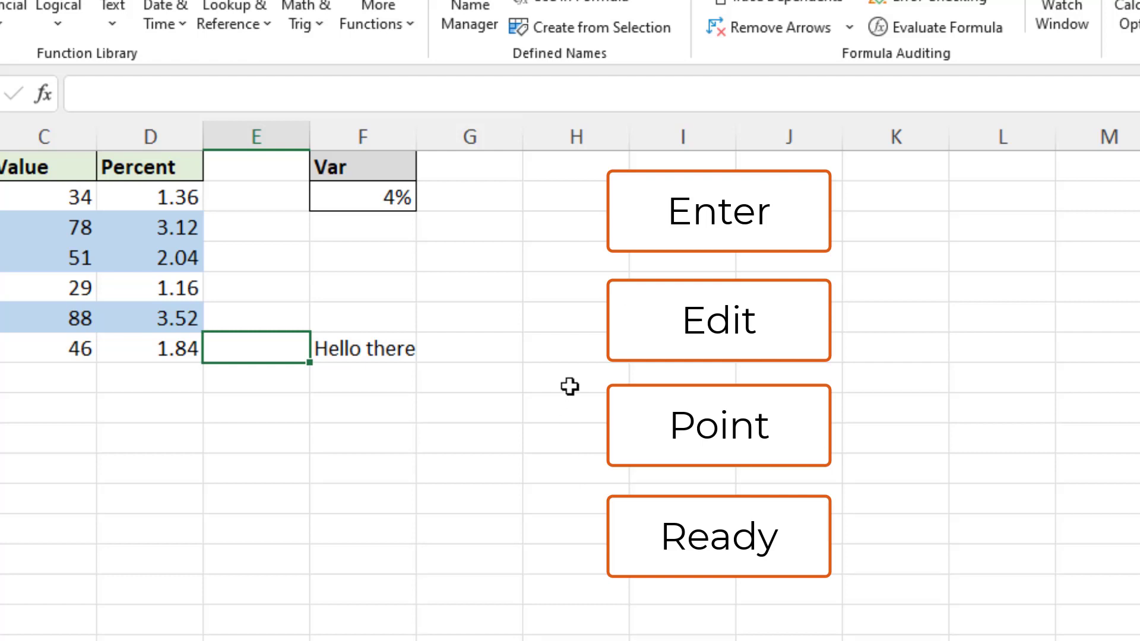
pyautogui.write('Hello')
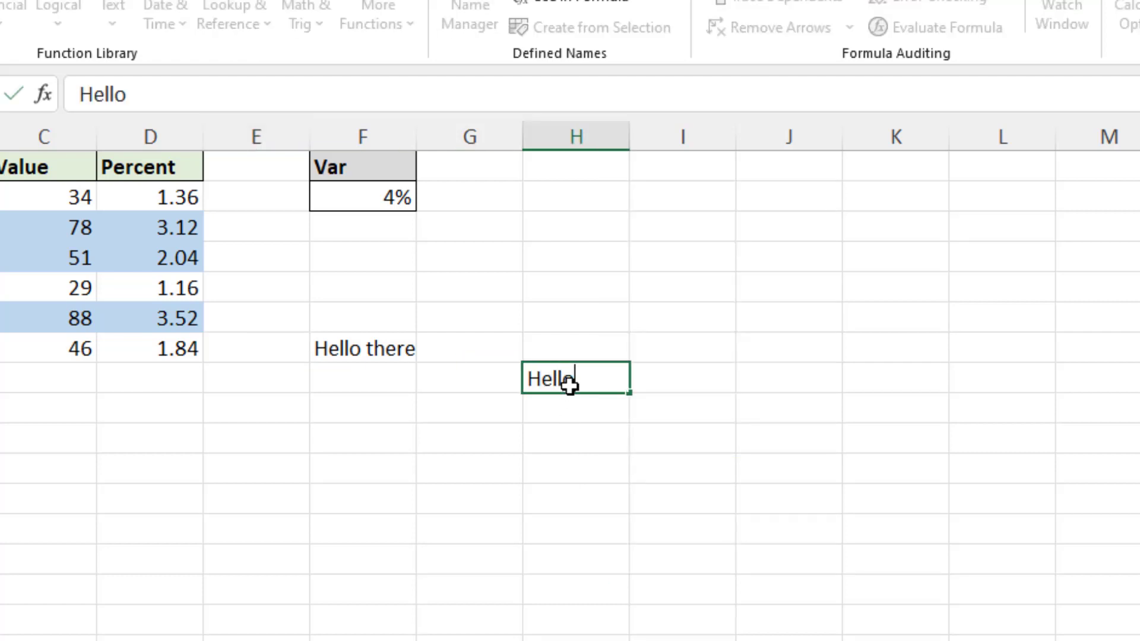
pyautogui.write('t')
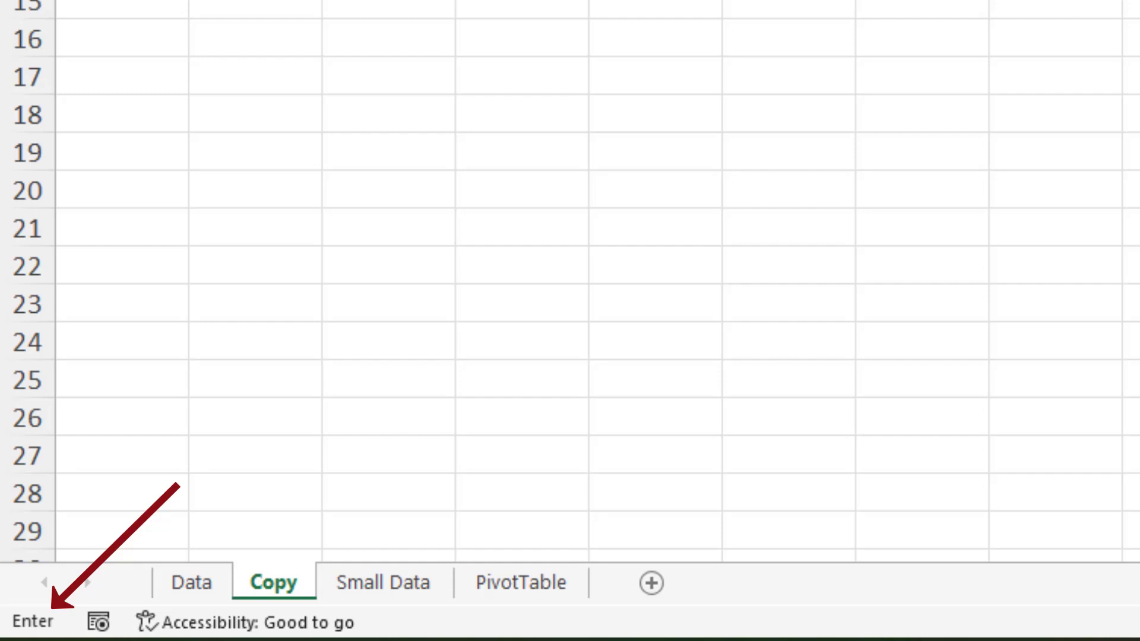
# Toggle the 'Hello t' entry between Enter and Edit modes, then discard it
pyautogui.write('Hello t')
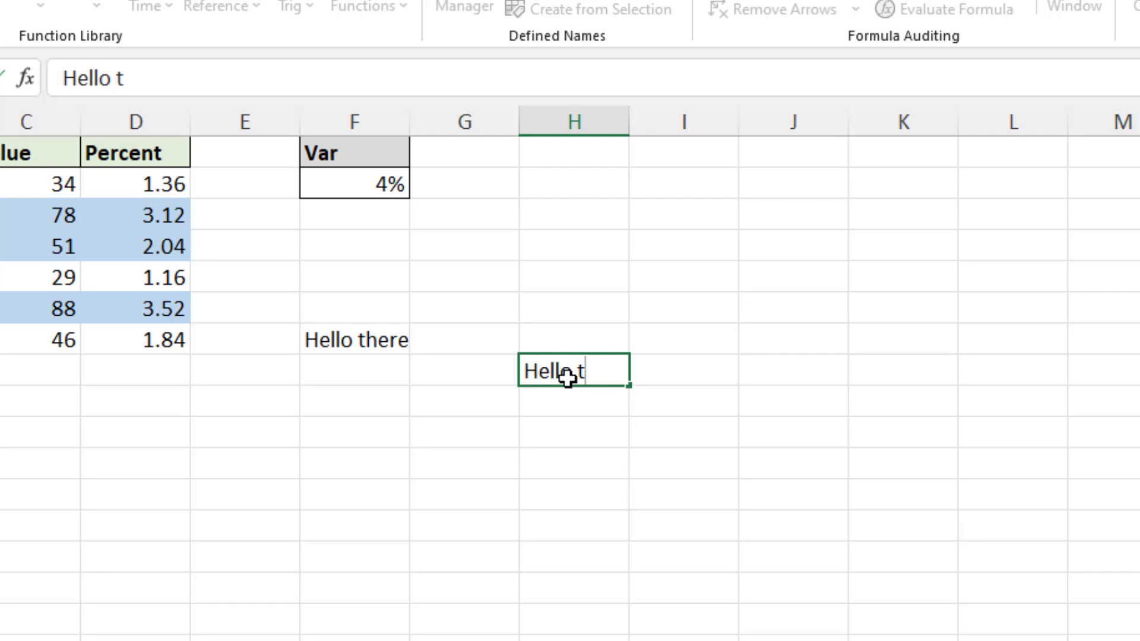
pyautogui.press('F2')
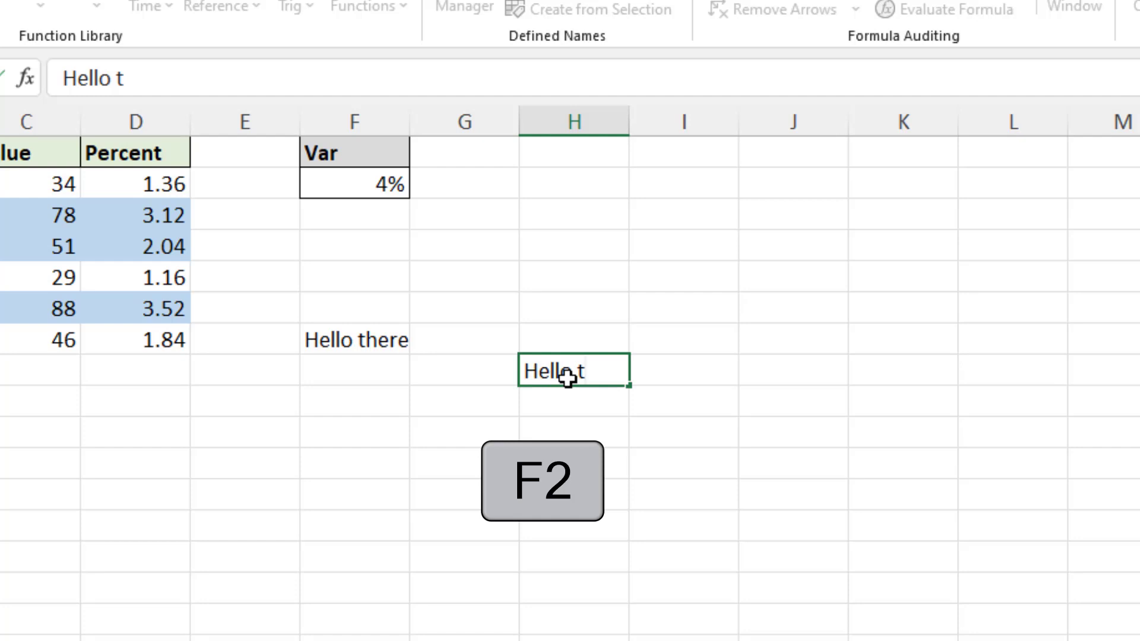
pyautogui.press('F2')
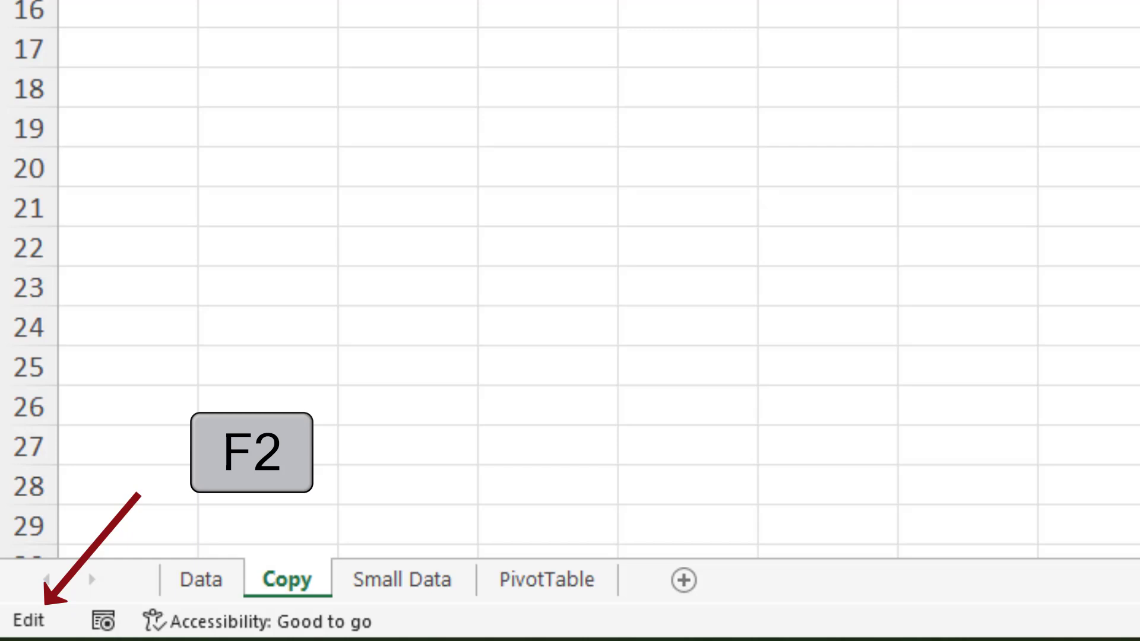
pyautogui.press('F2')
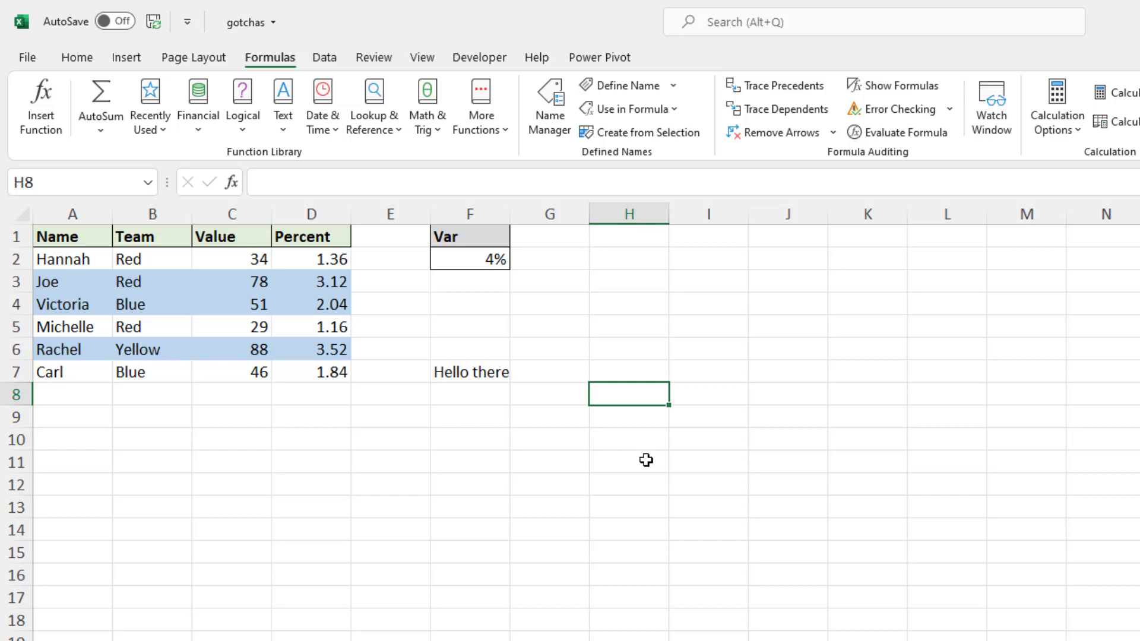
pyautogui.moveTo(623, 454)
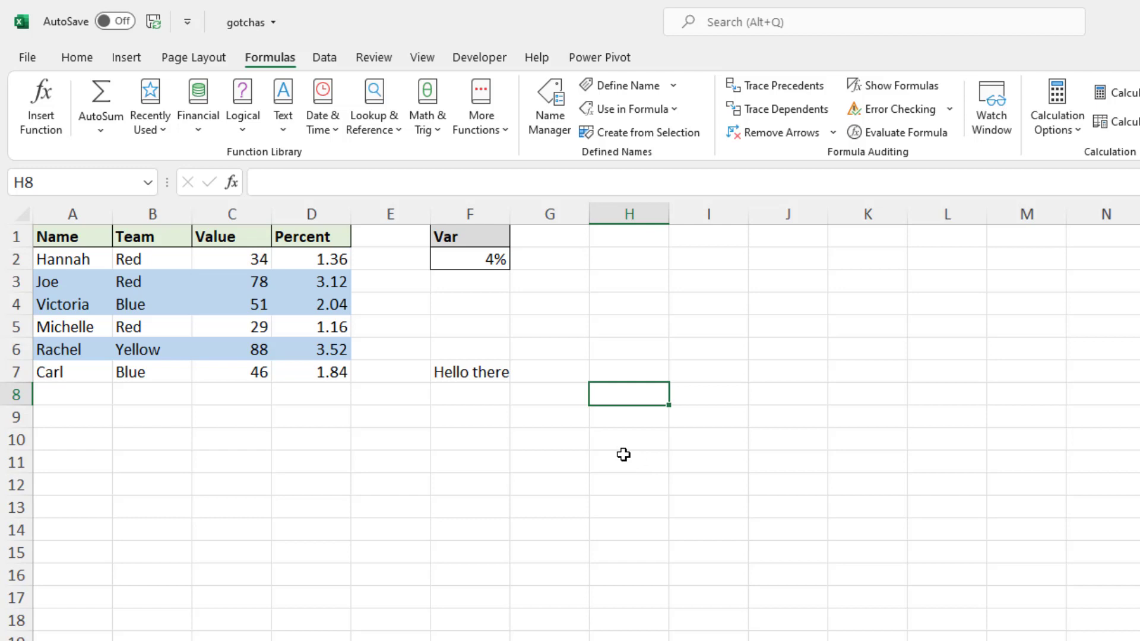
# Open the =$C2>50 rule on A2:D7 from Conditional Formatting's Manage Rules for editing
pyautogui.click(231, 304)
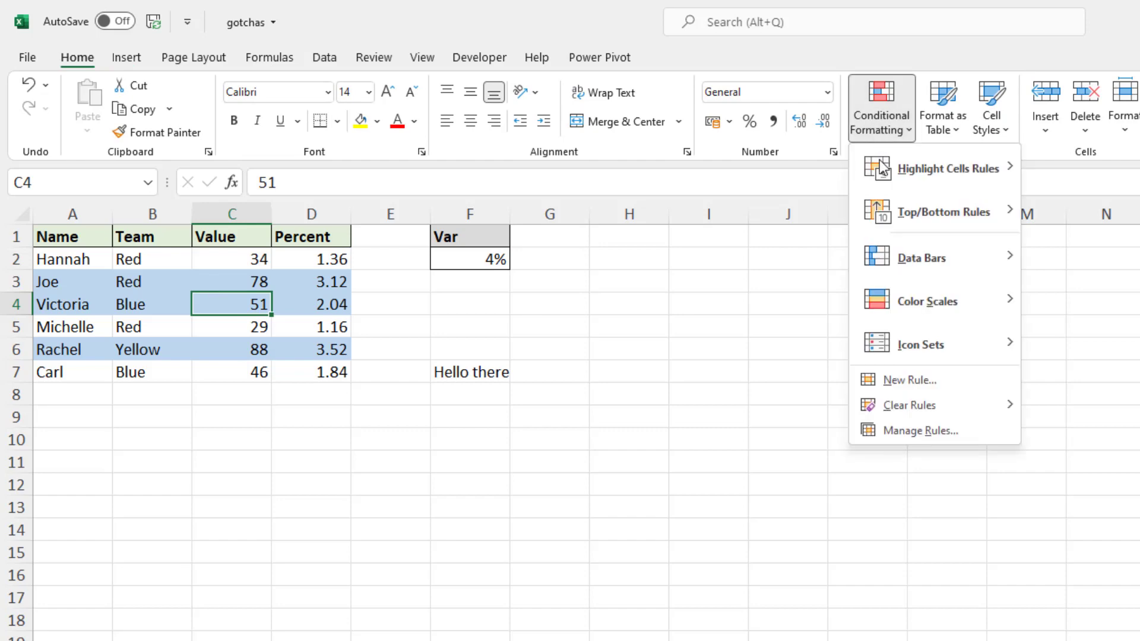
pyautogui.click(921, 430)
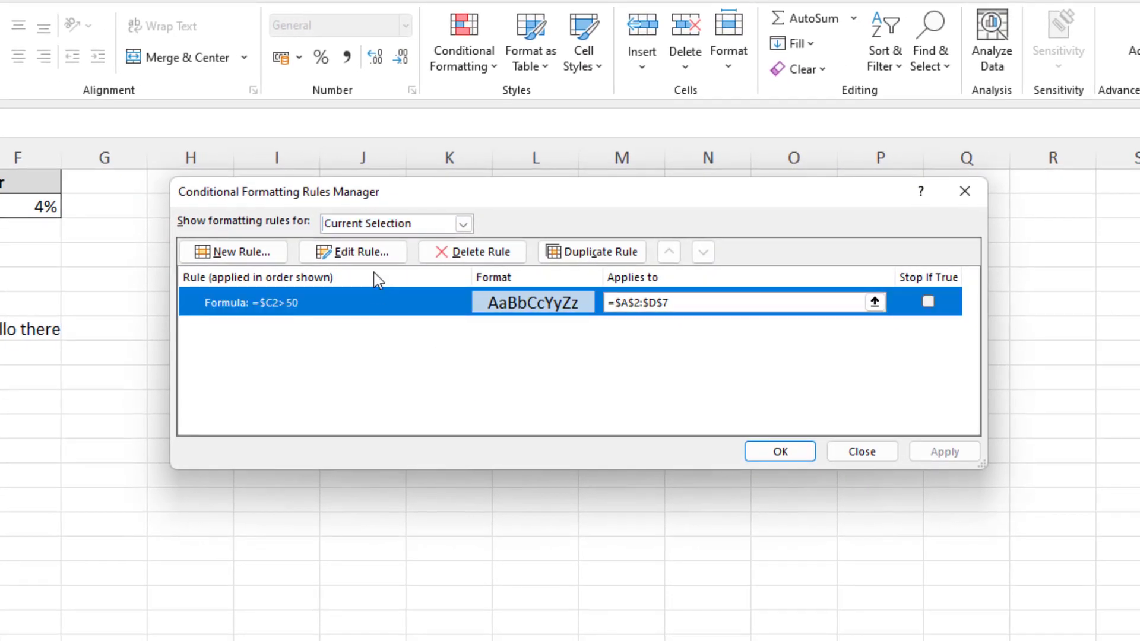
pyautogui.click(352, 252)
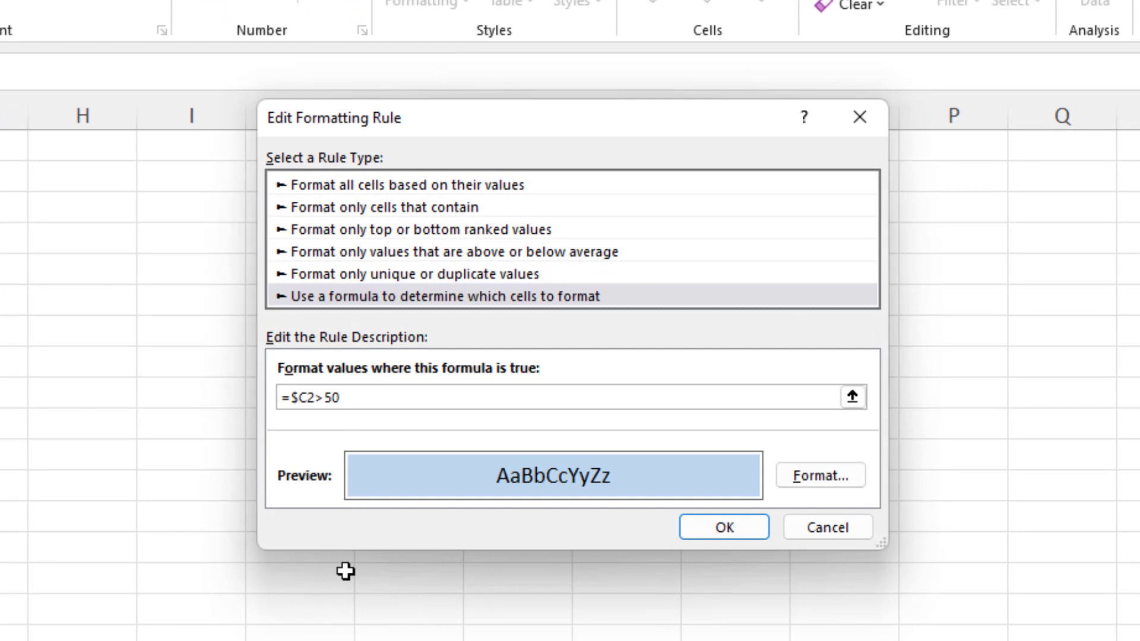
# Append a cell reference to the rule formula, ending with =$C2>50+$E$5
pyautogui.click(320, 398)
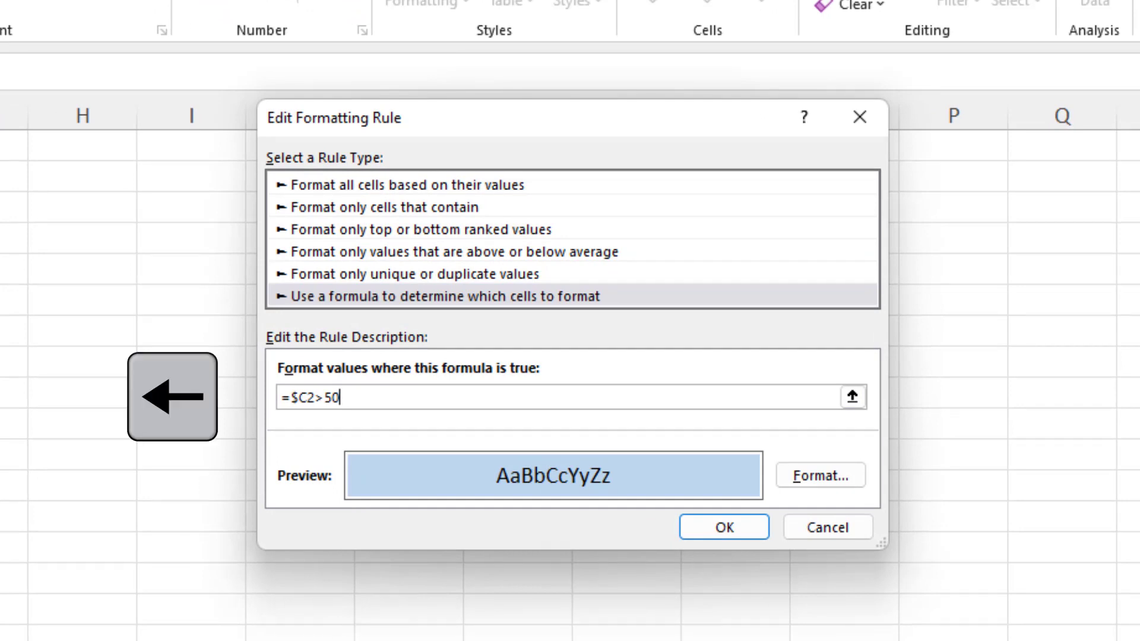
pyautogui.write('+$B$4')
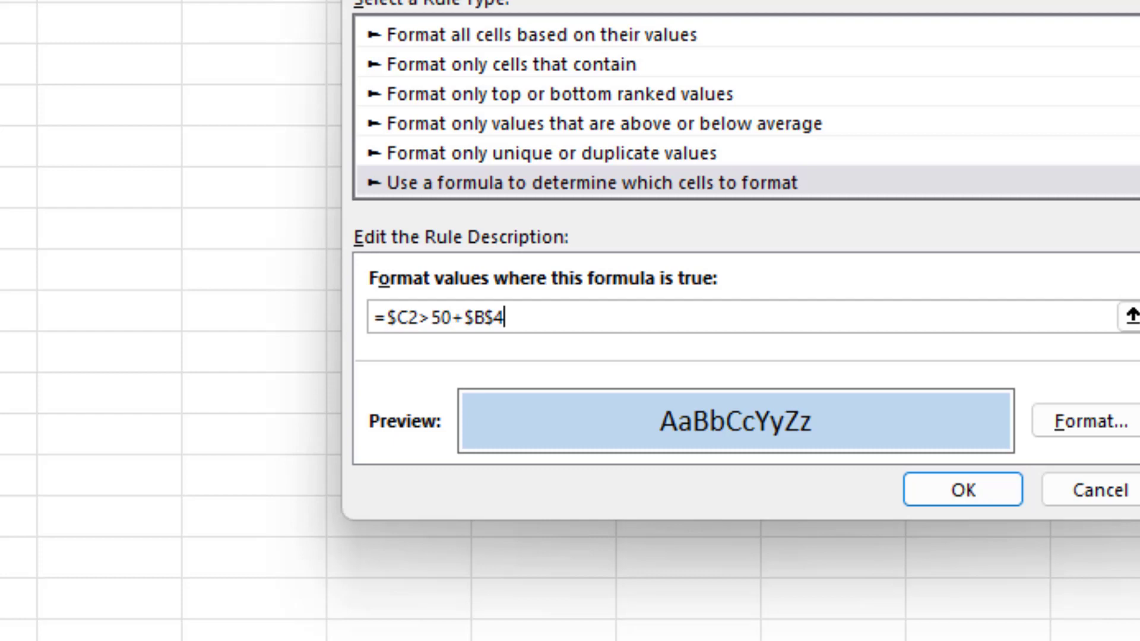
pyautogui.click(961, 489)
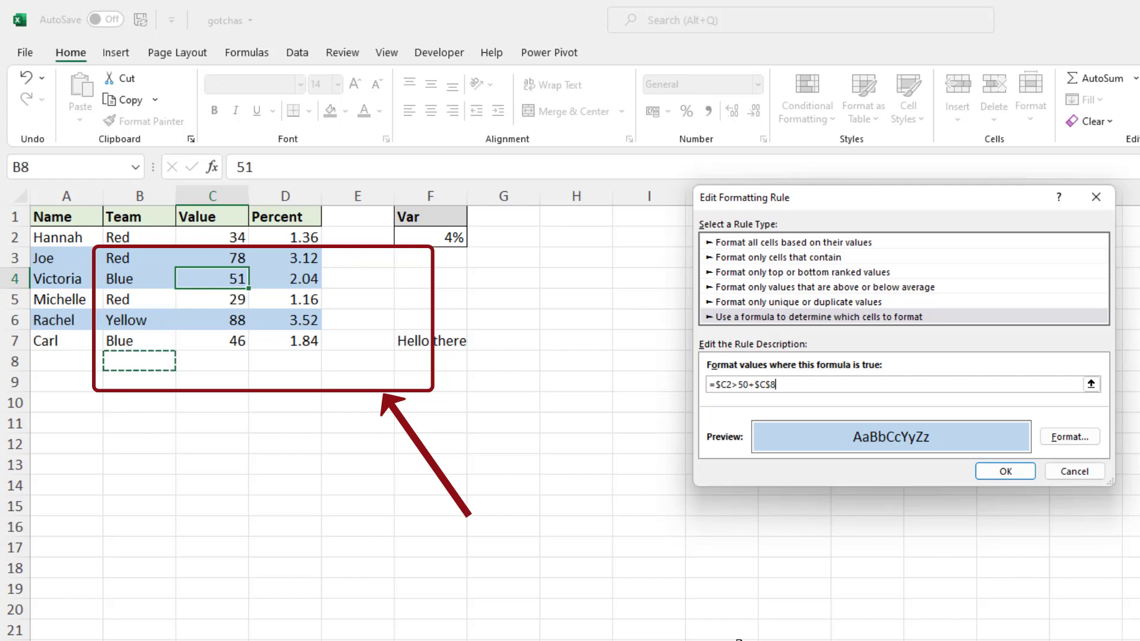
pyautogui.click(357, 299)
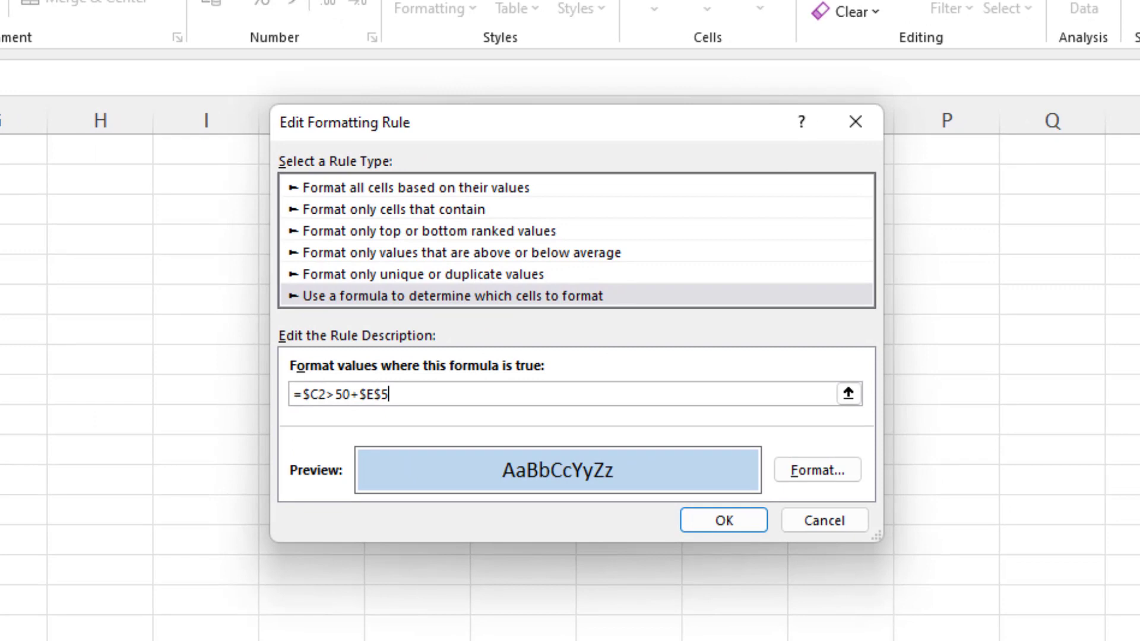
# Delete the appended $E$5 reference so the rule formula reads =$C2>50
pyautogui.press('Backspace')
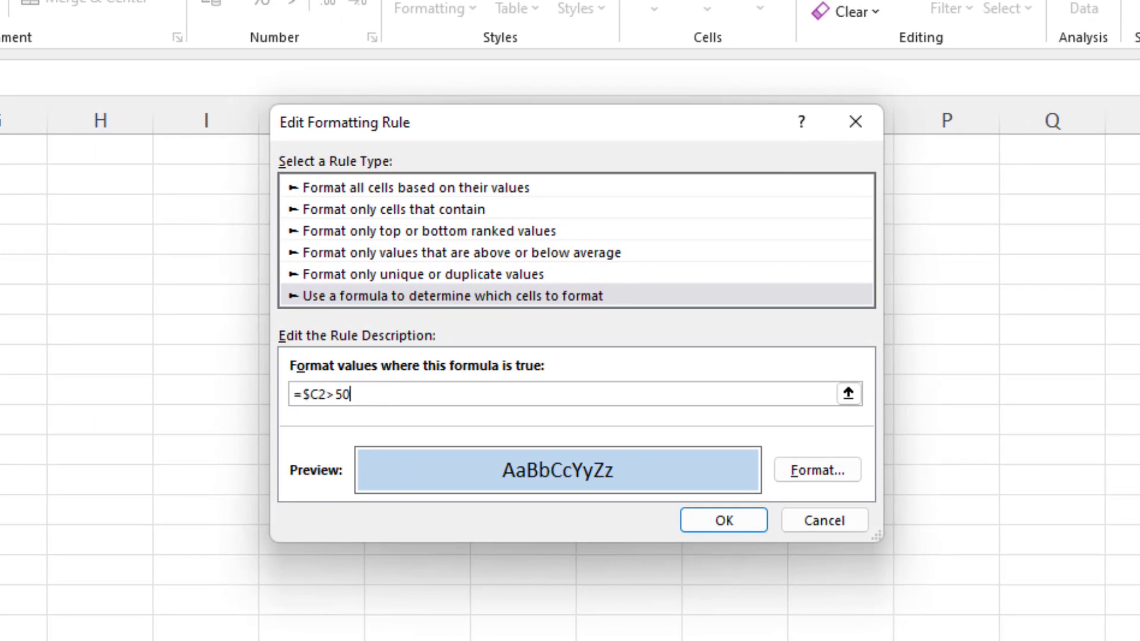
pyautogui.press('f2')
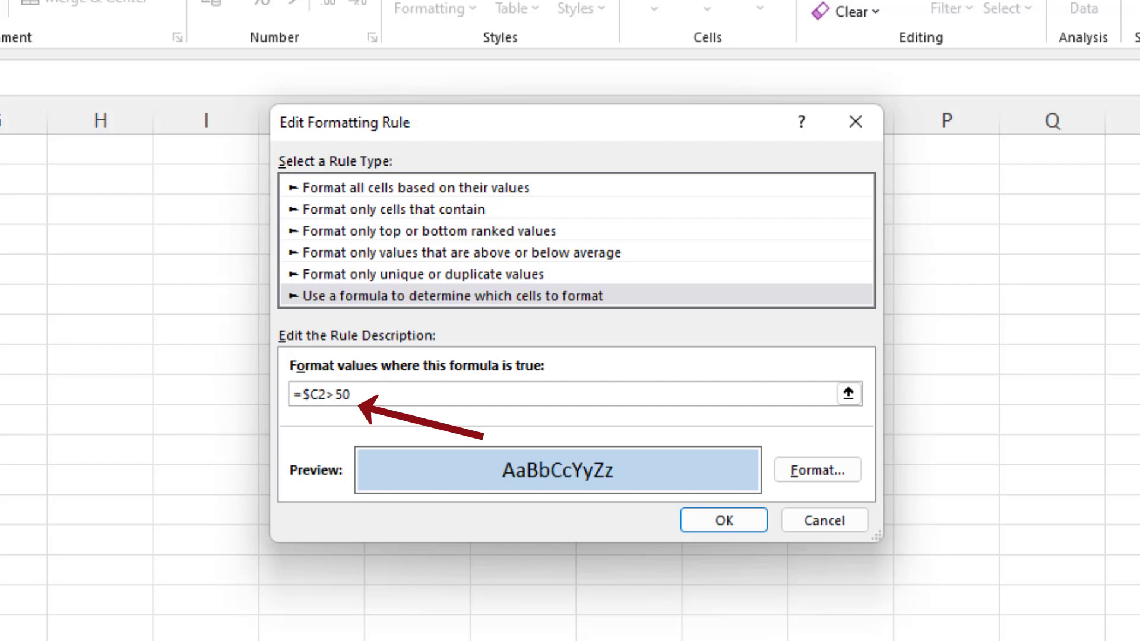
pyautogui.click(324, 395)
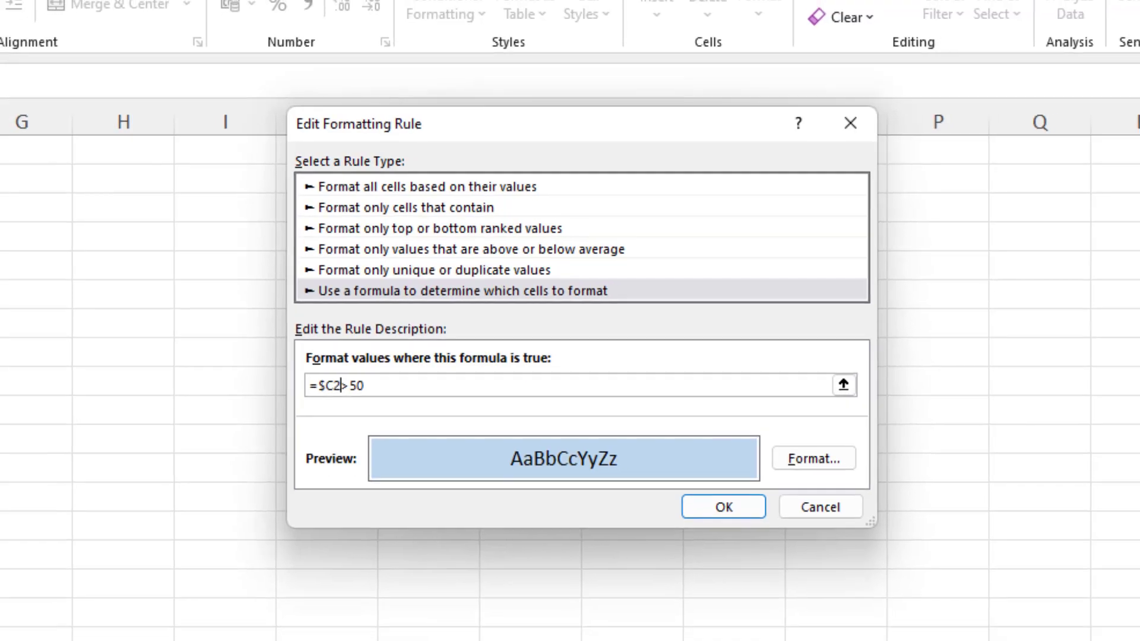
pyautogui.click(723, 506)
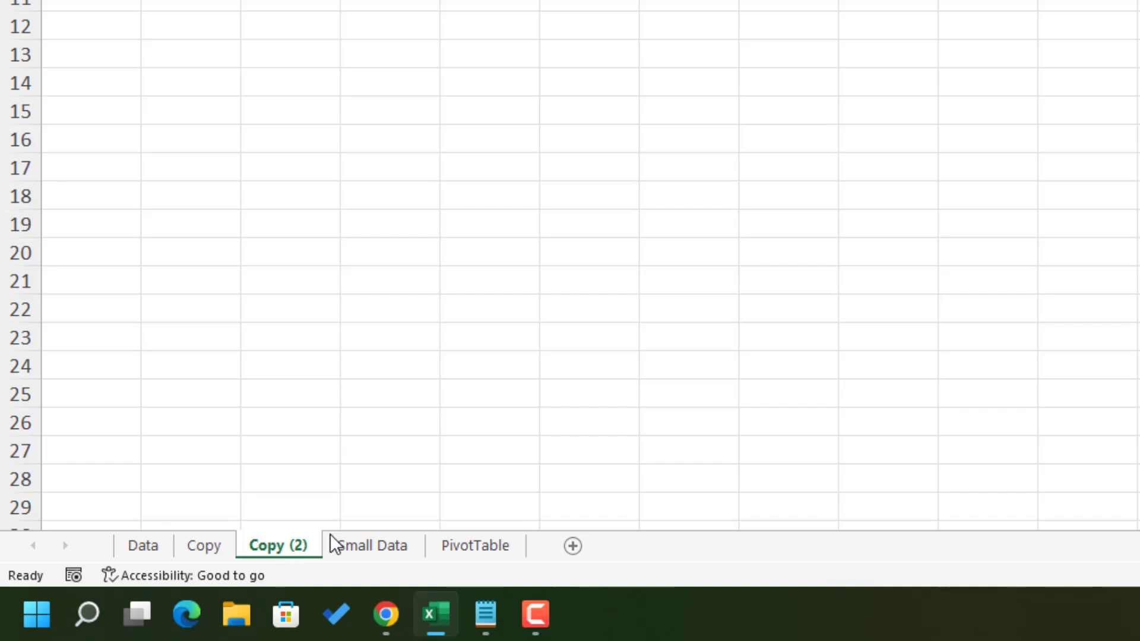
pyautogui.moveTo(356, 518)
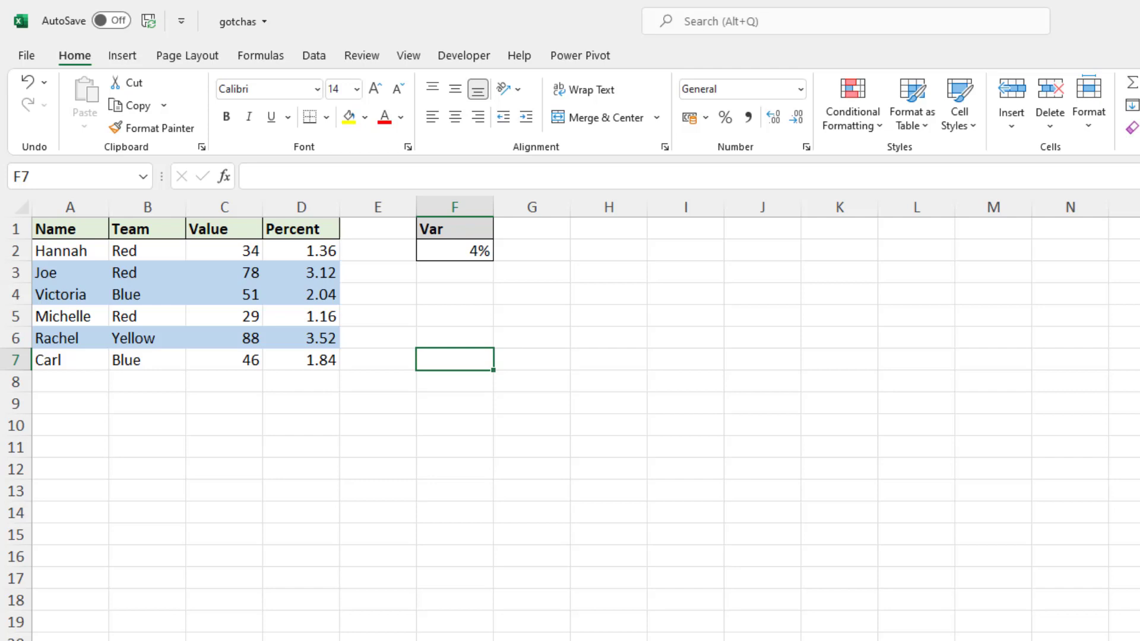
# Show the Formulas ribbon with its function library and auditing tools
pyautogui.click(260, 56)
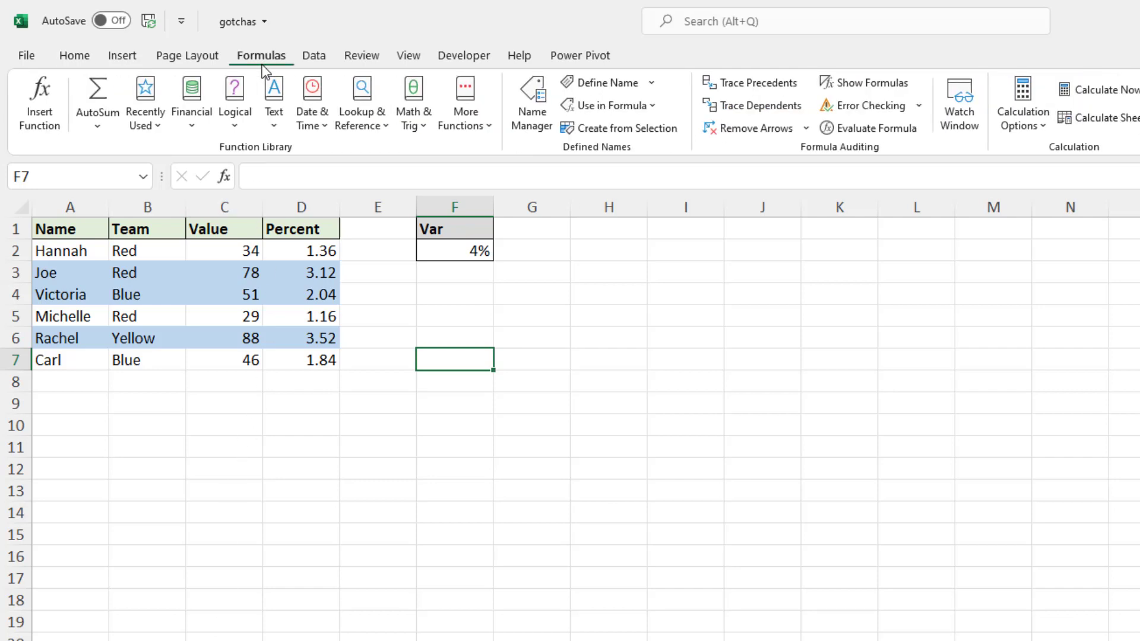
pyautogui.moveTo(531, 101)
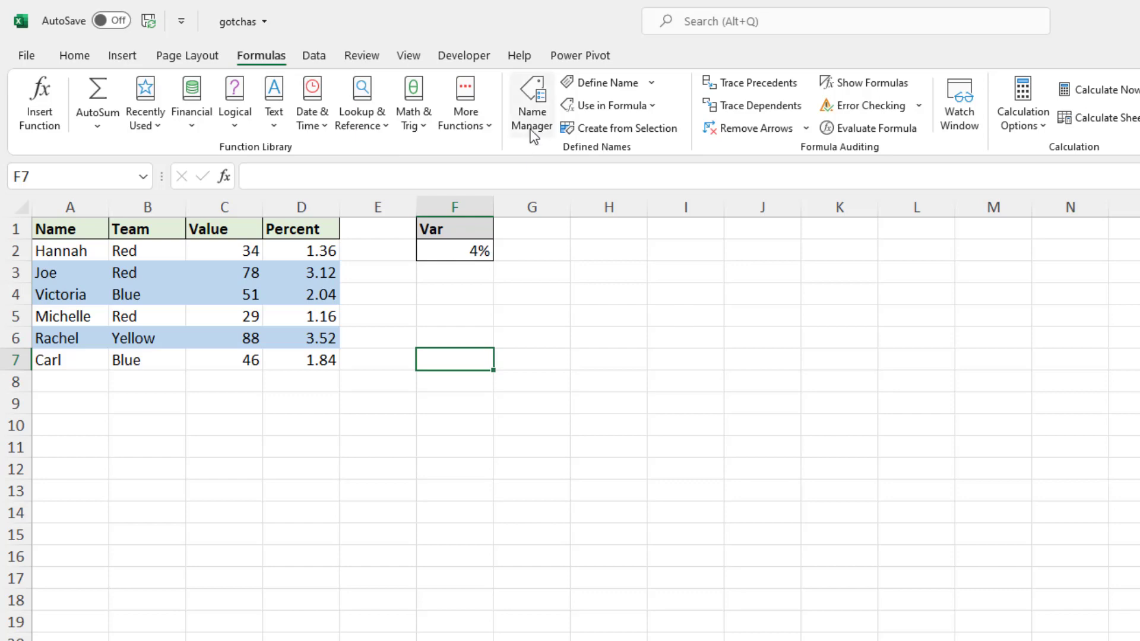
pyautogui.click(531, 102)
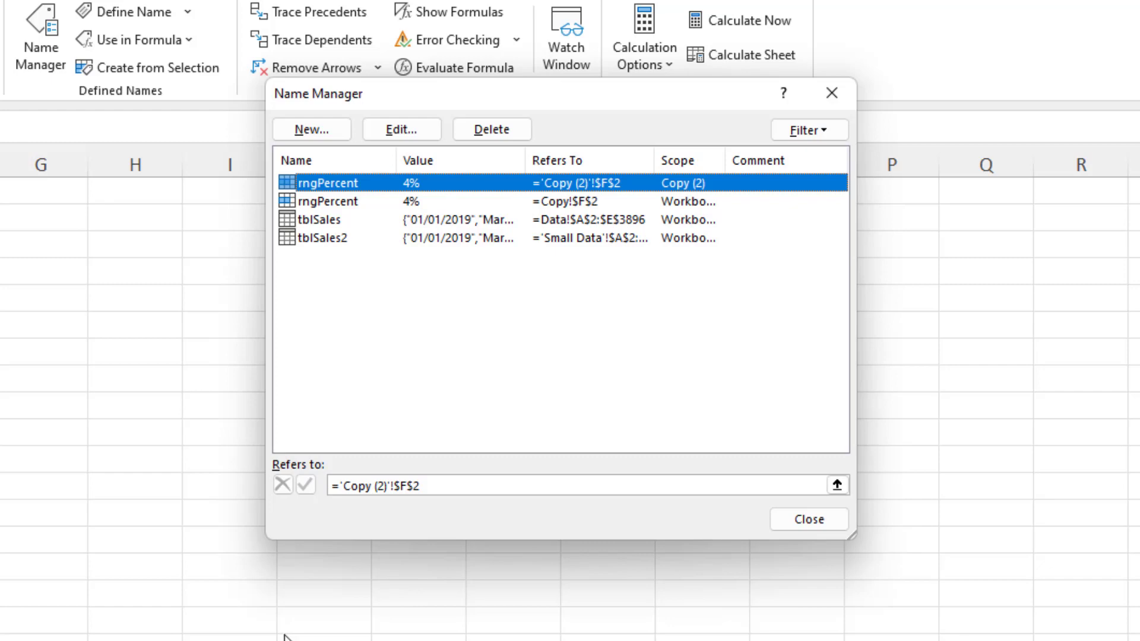
pyautogui.moveTo(433, 617)
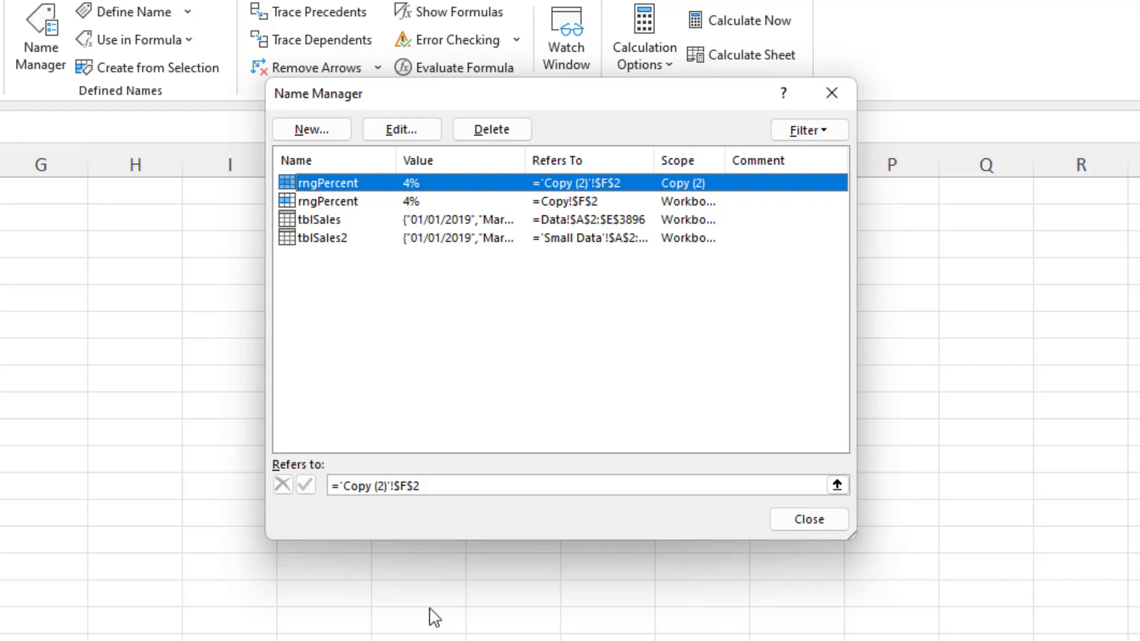
pyautogui.click(807, 519)
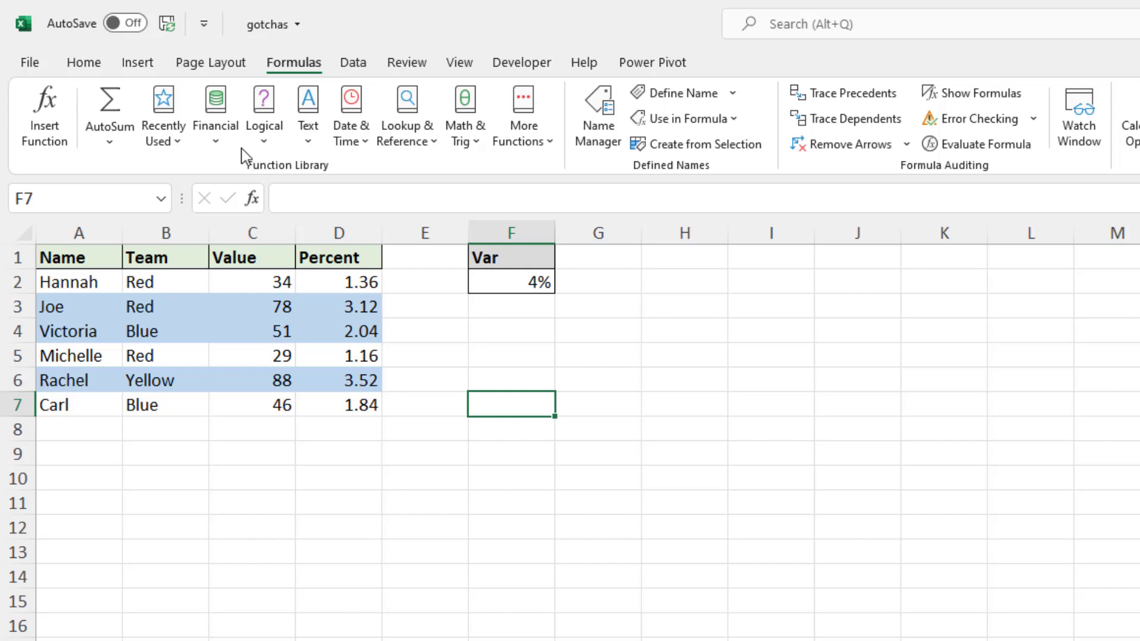
pyautogui.click(83, 63)
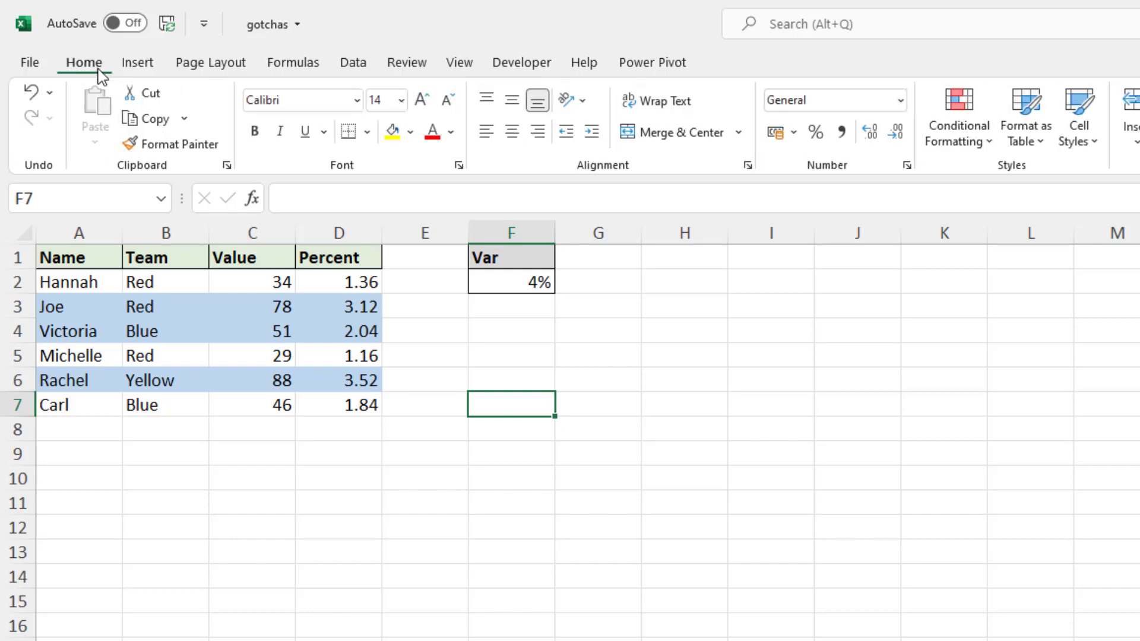
pyautogui.moveTo(395, 334)
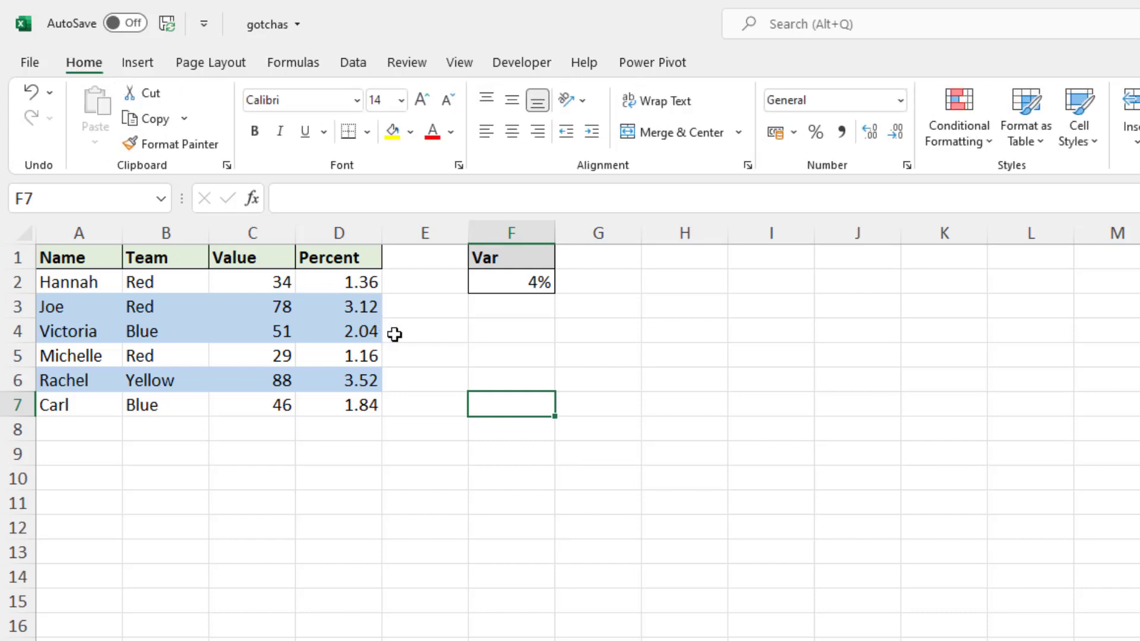
pyautogui.moveTo(623, 376)
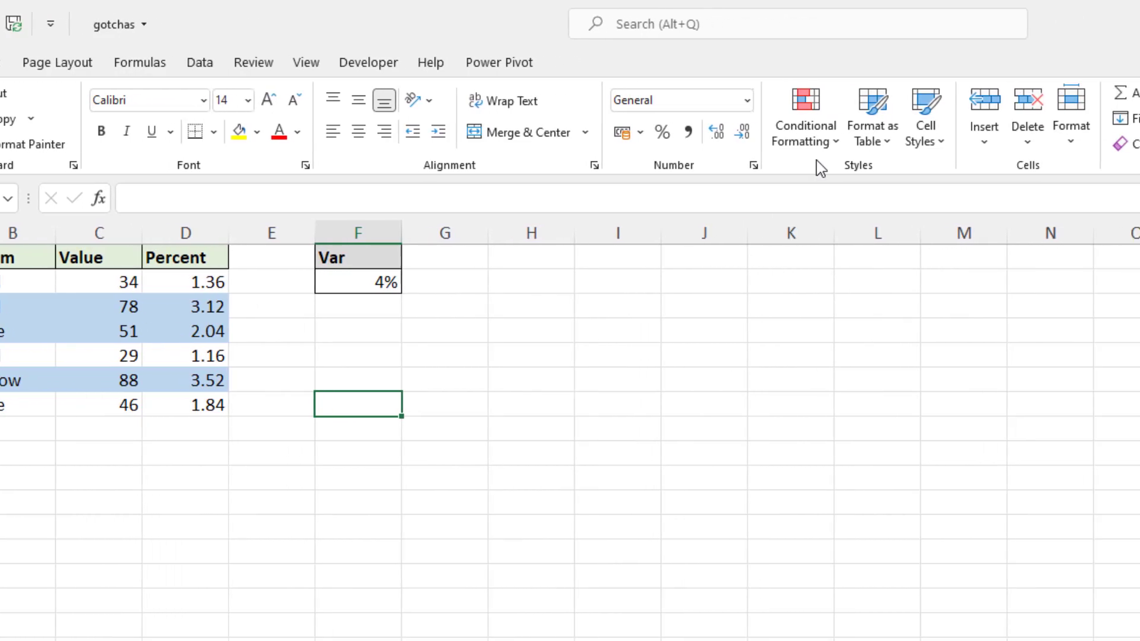
pyautogui.click(804, 116)
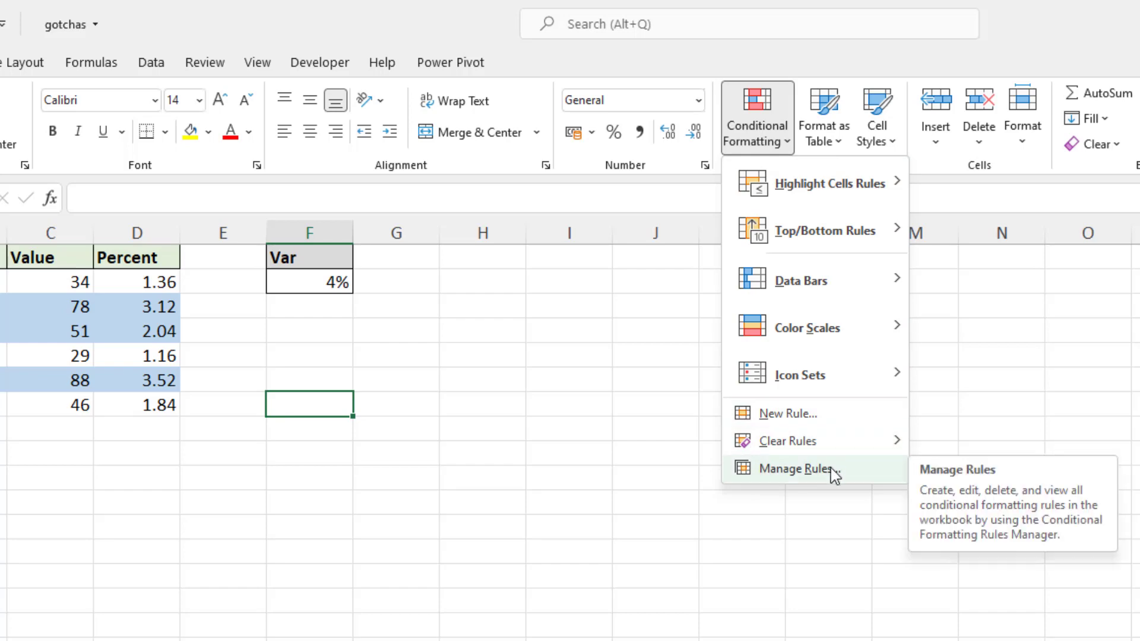
pyautogui.click(799, 468)
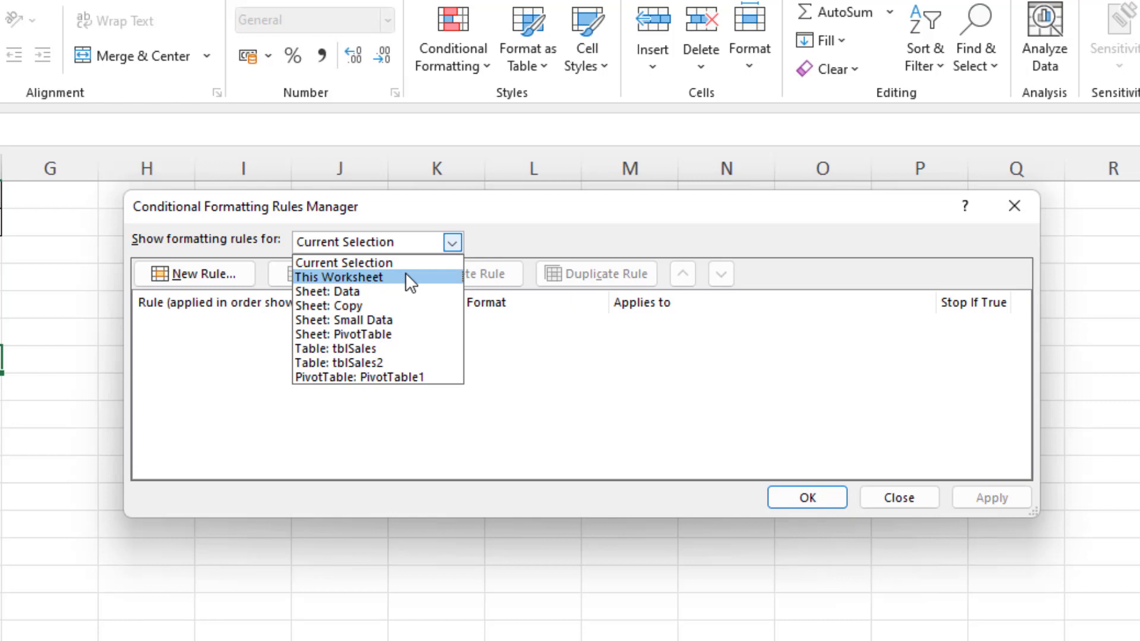
pyautogui.click(339, 278)
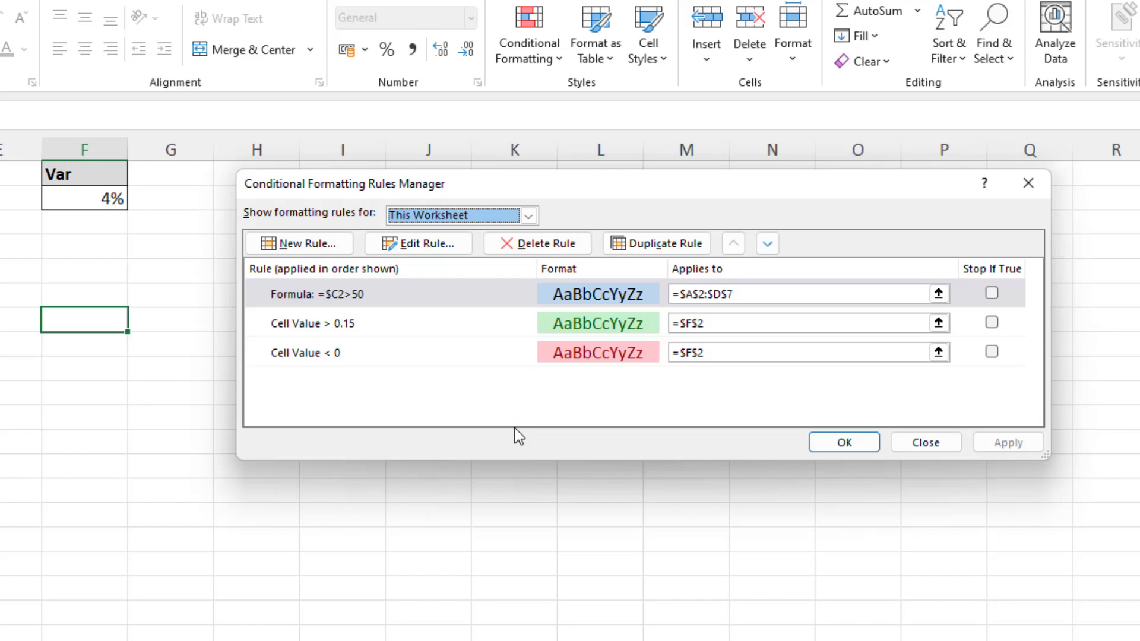
pyautogui.click(924, 442)
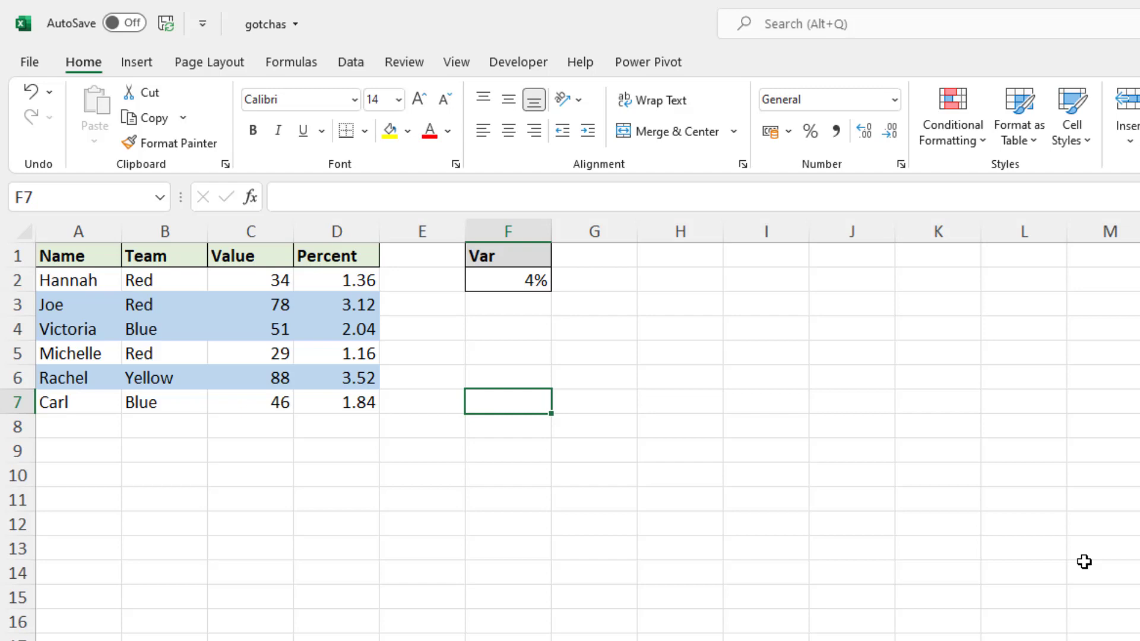
pyautogui.moveTo(643, 376)
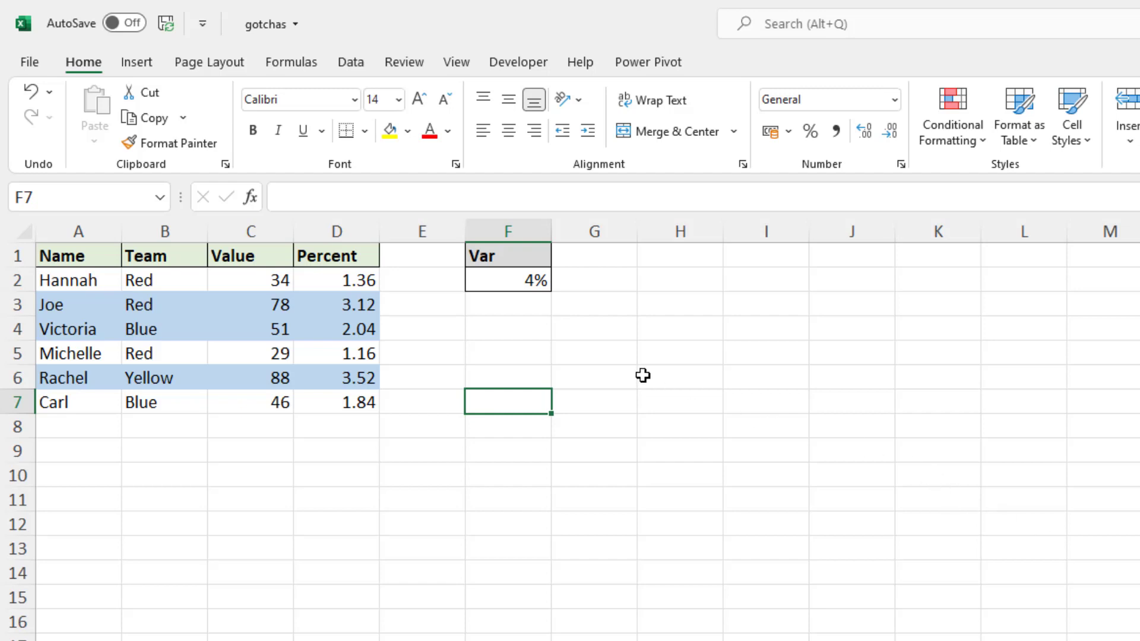
# Copy the 4% Var value into H8 on the sales sheet and open Name Manager
pyautogui.rightClick(508, 279)
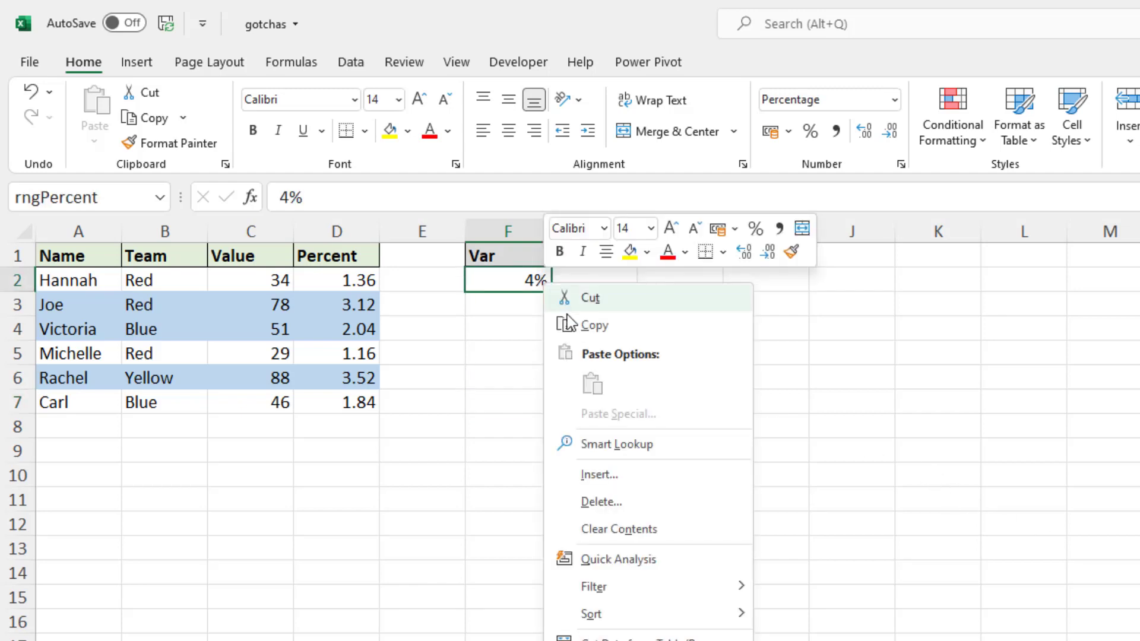
pyautogui.moveTo(595, 325)
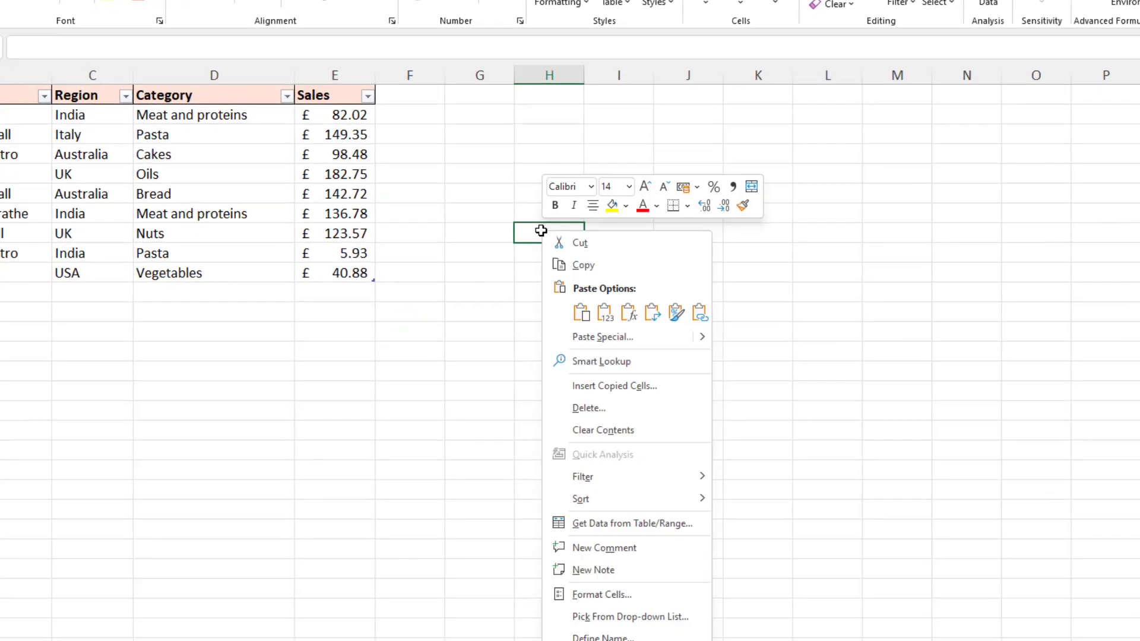
pyautogui.click(580, 312)
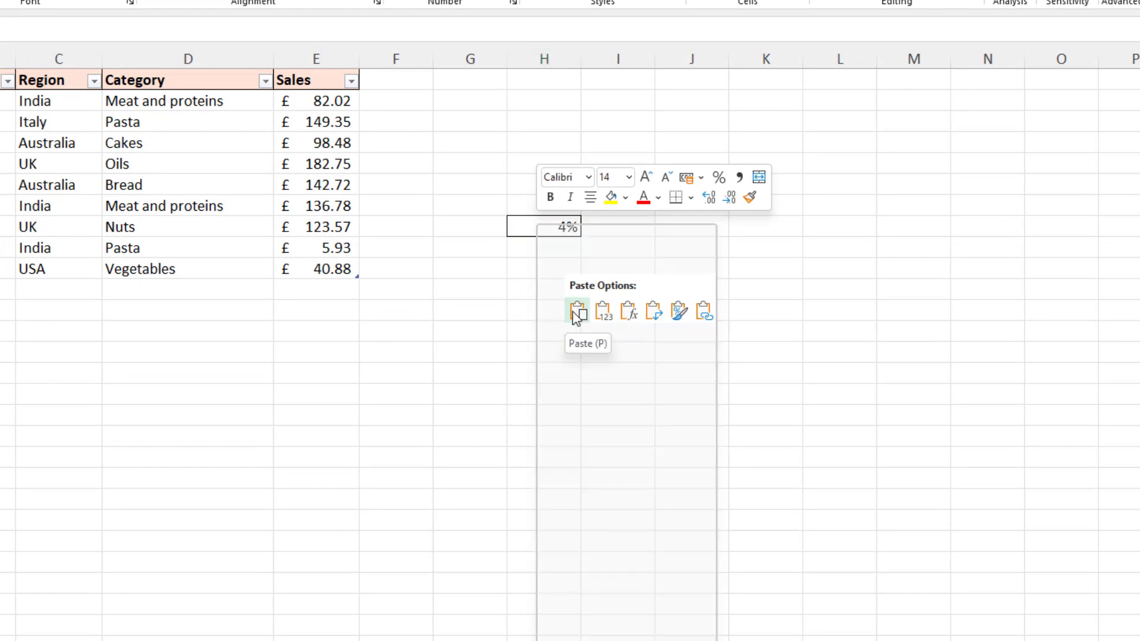
pyautogui.click(578, 311)
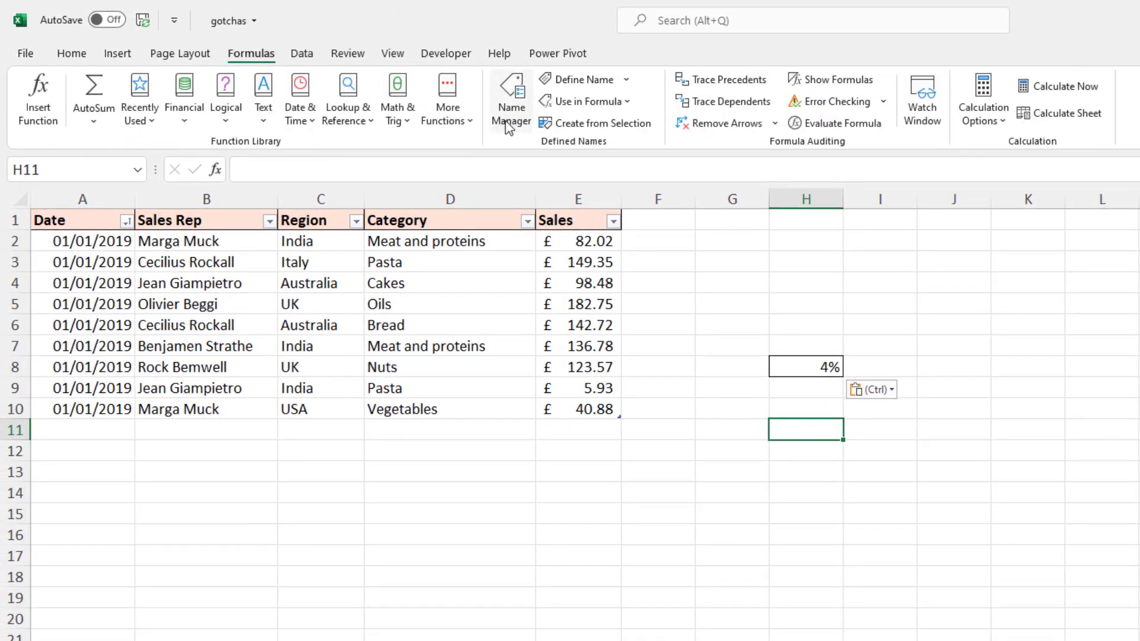
pyautogui.click(512, 98)
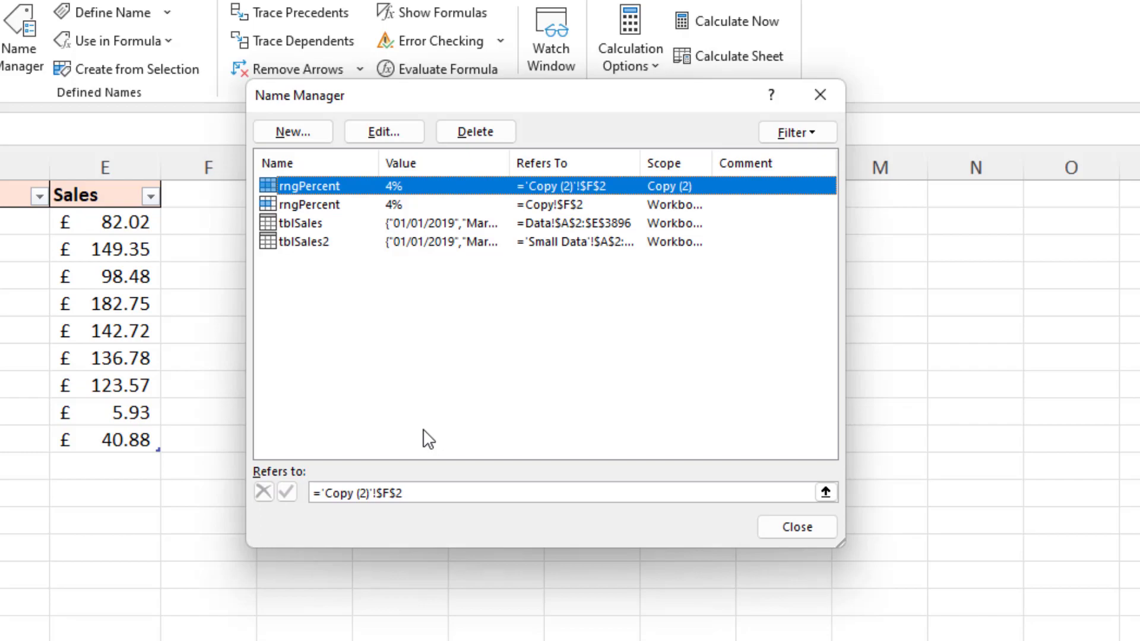
# Close the Name Manager dialog
pyautogui.click(796, 528)
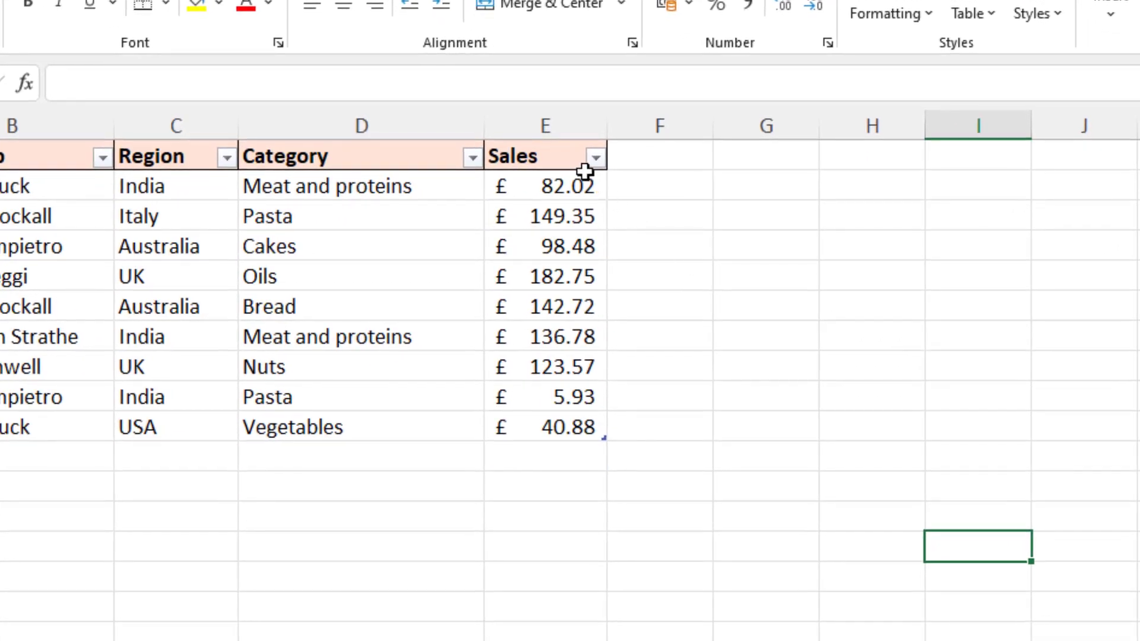
pyautogui.moveTo(560, 153)
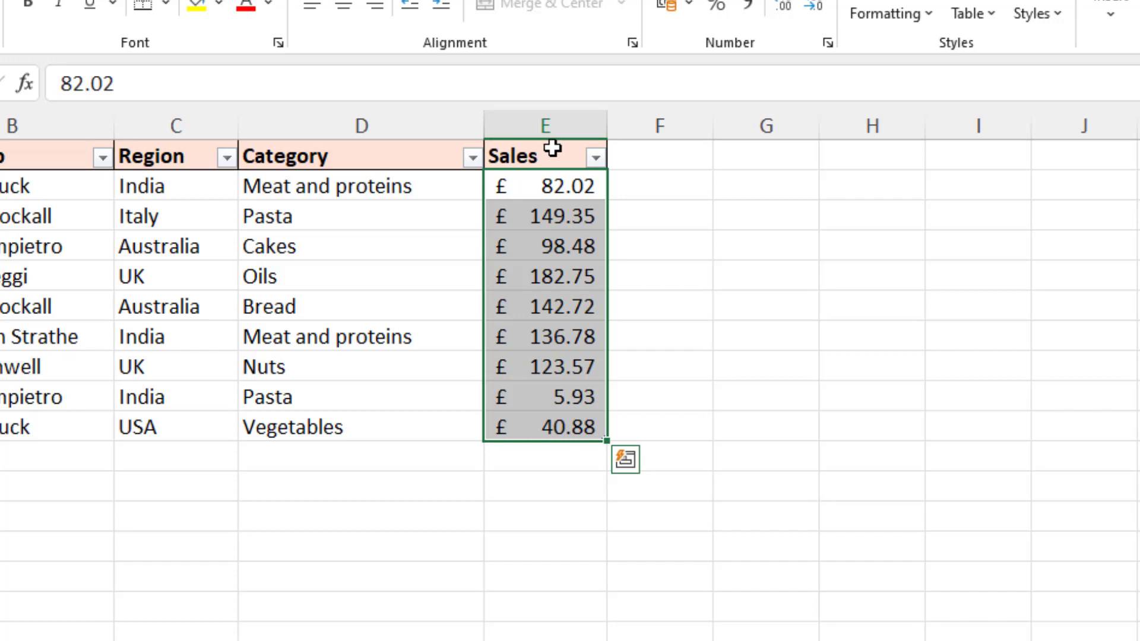
pyautogui.click(658, 276)
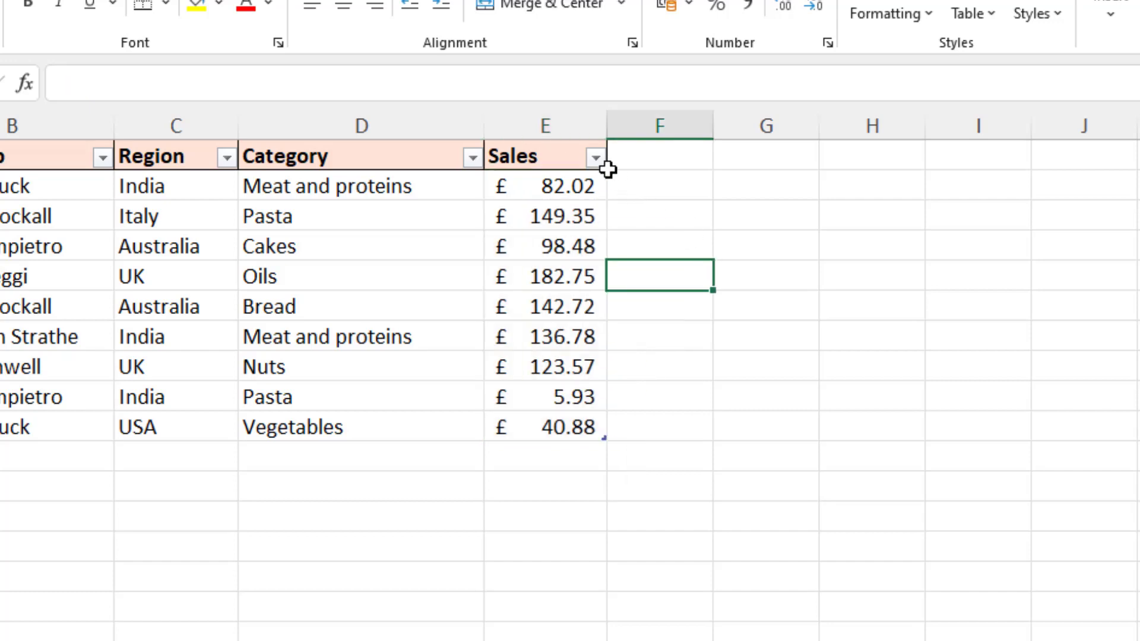
pyautogui.moveTo(563, 142)
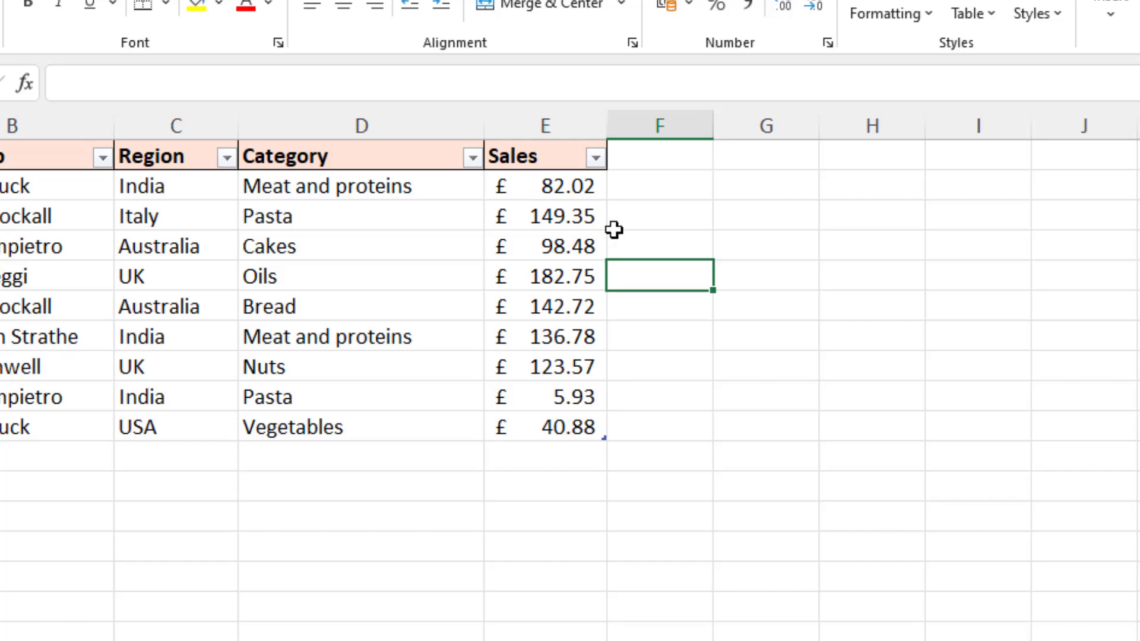
pyautogui.click(544, 124)
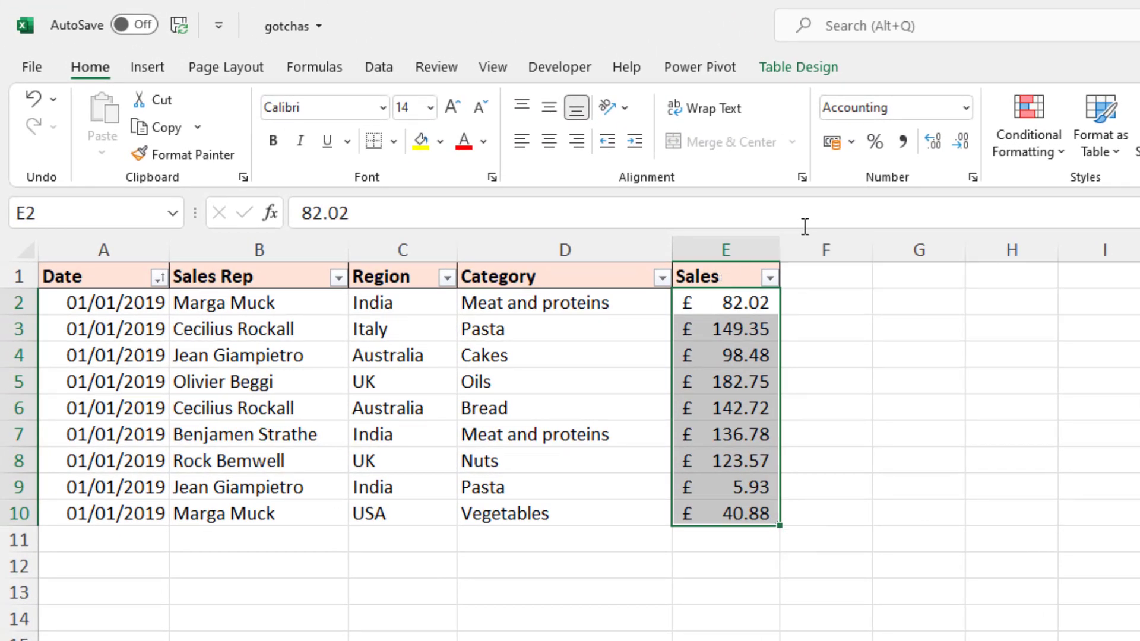
# Format Sales as euro accounting and date the new row in A11 as 27/06/2022
pyautogui.click(852, 142)
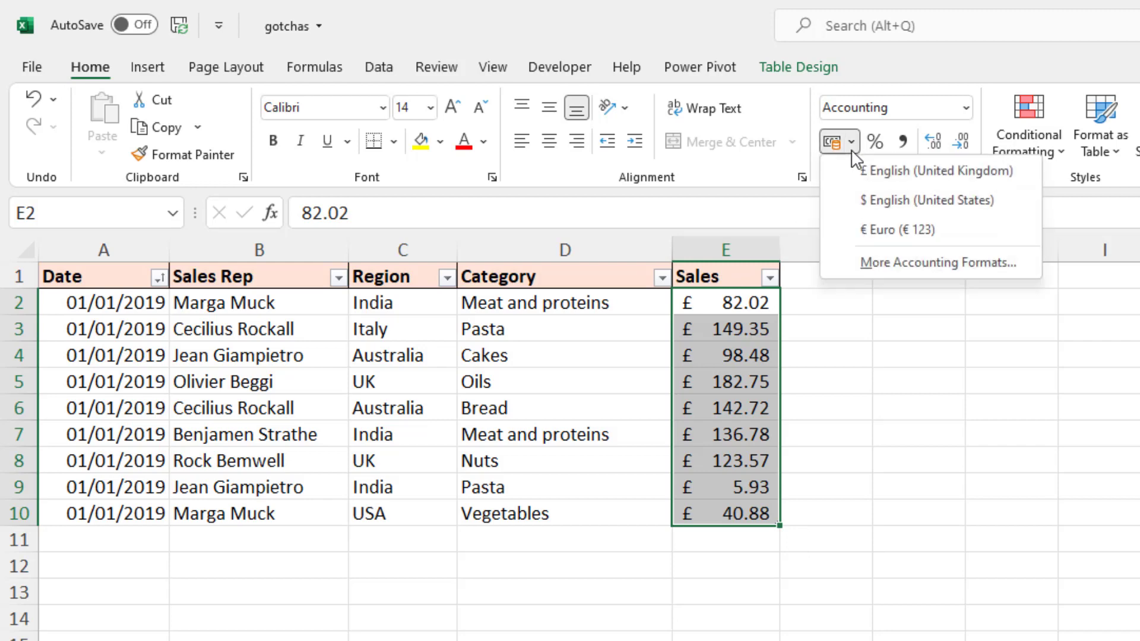
pyautogui.click(907, 230)
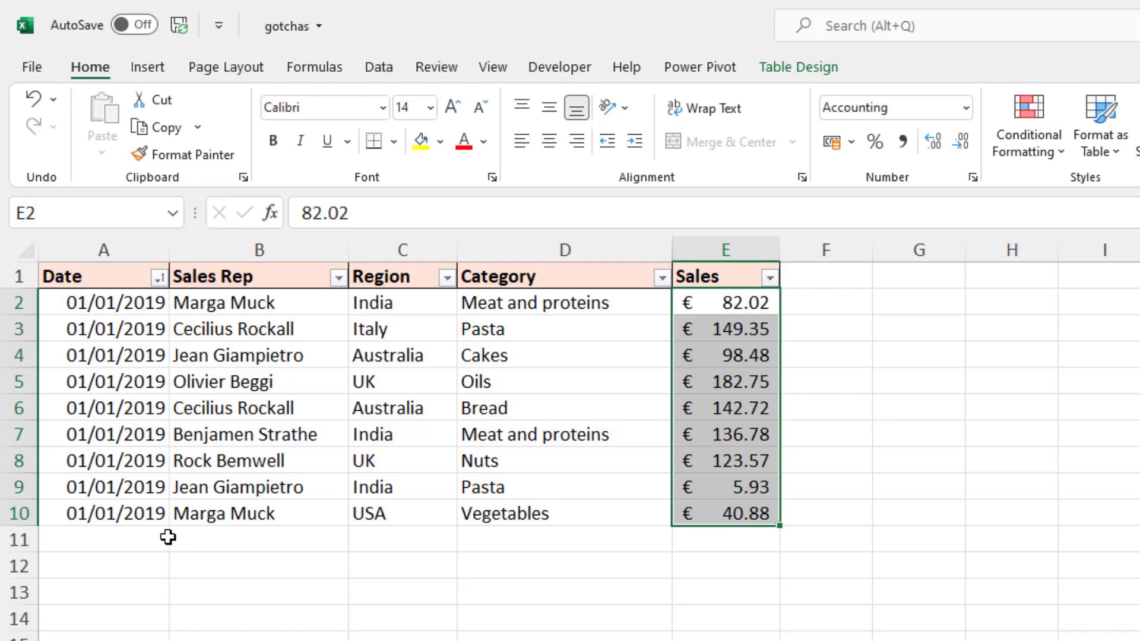
pyautogui.click(103, 538)
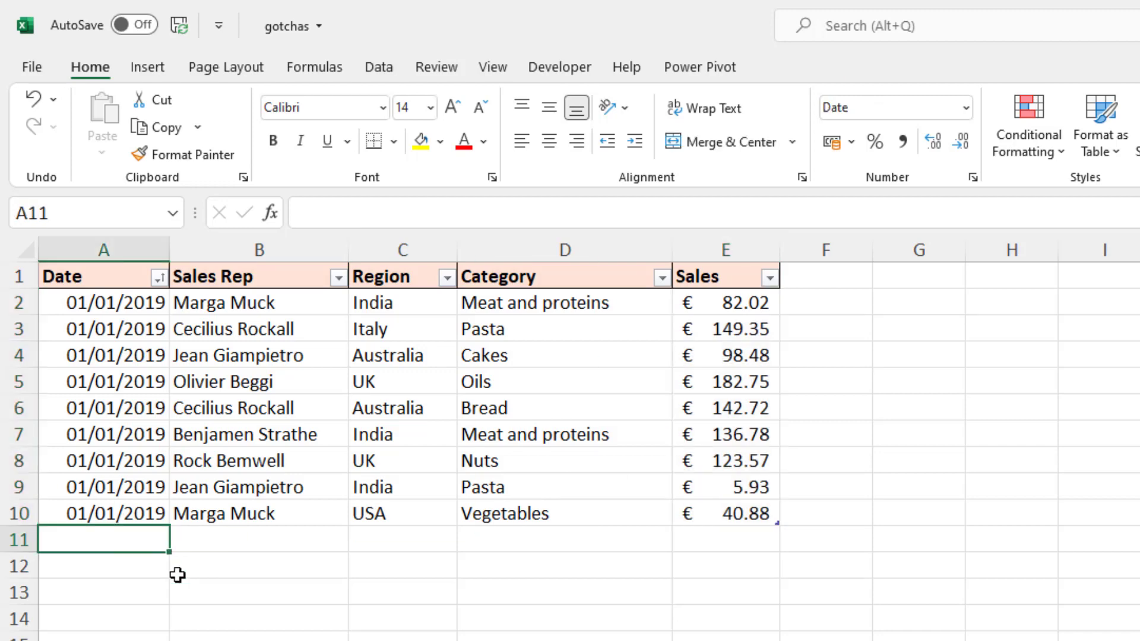
pyautogui.press('ctrl+;')
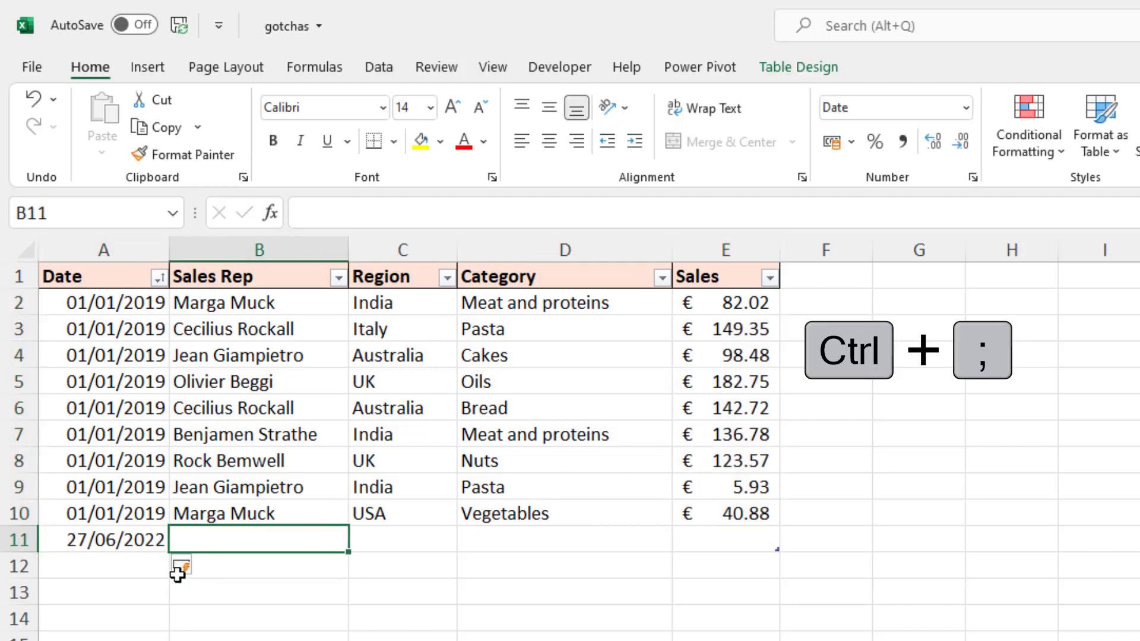
# Fill rep, region and category from above, enter sales of 34, and view the PivotTable sheet
pyautogui.press('ctrl+d')
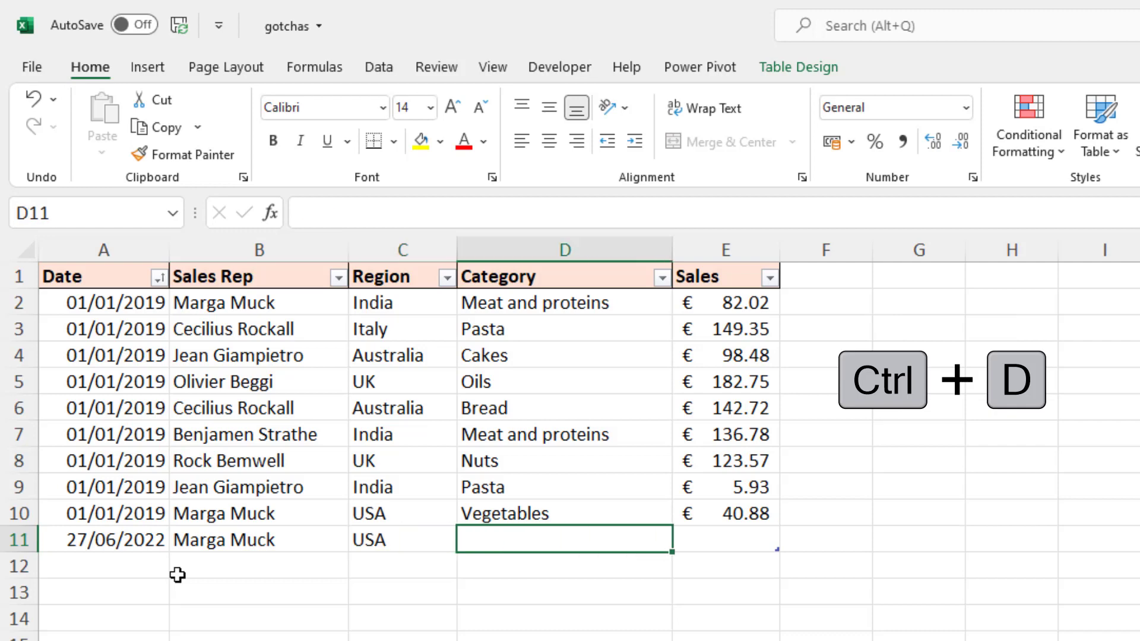
pyautogui.press('ctrl+d')
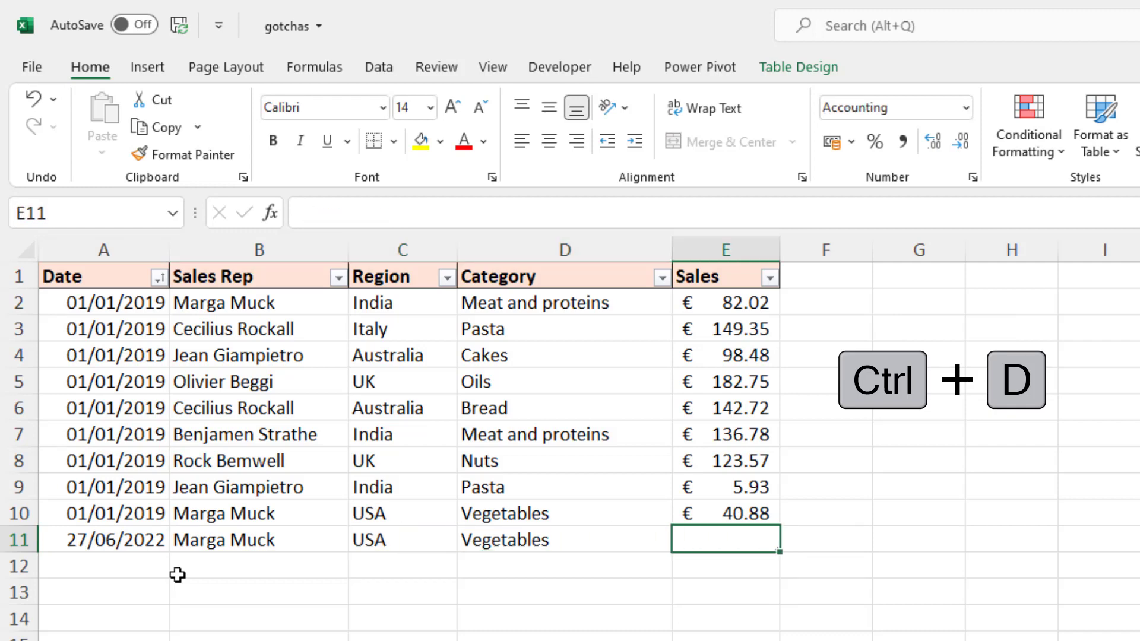
pyautogui.press('Ctrl+d')
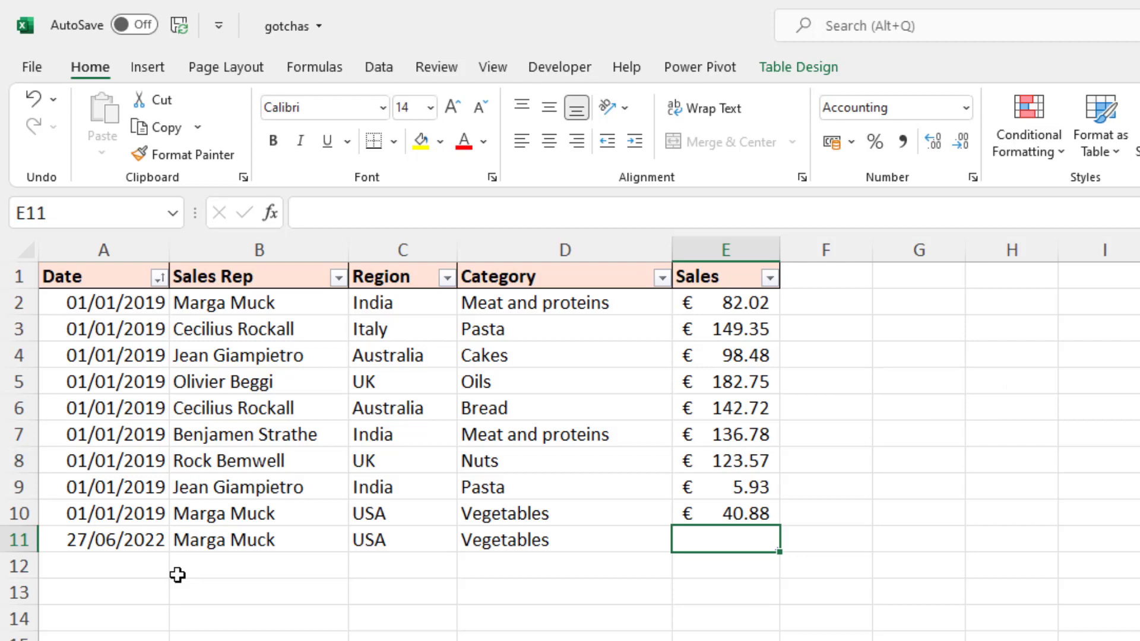
pyautogui.write('34.00')
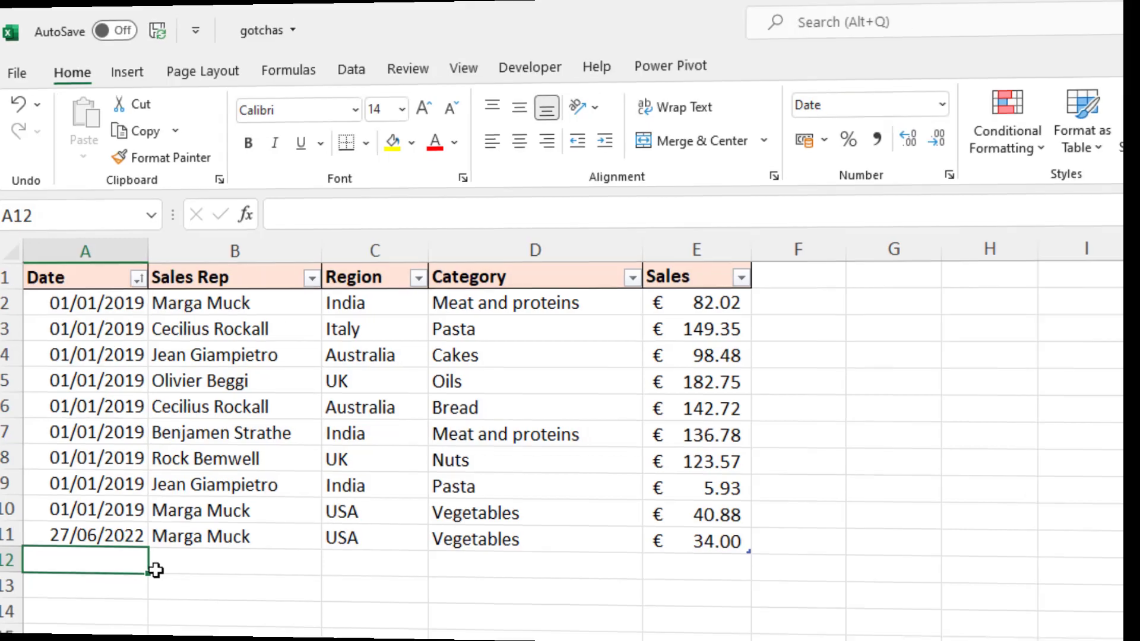
pyautogui.click(249, 591)
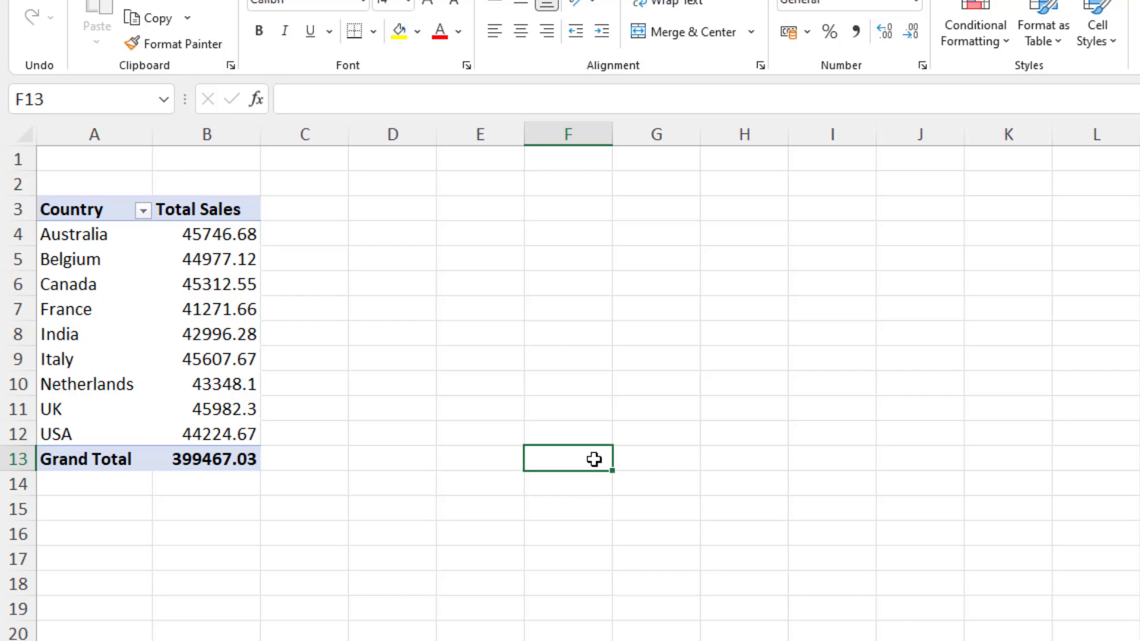
pyautogui.moveTo(541, 443)
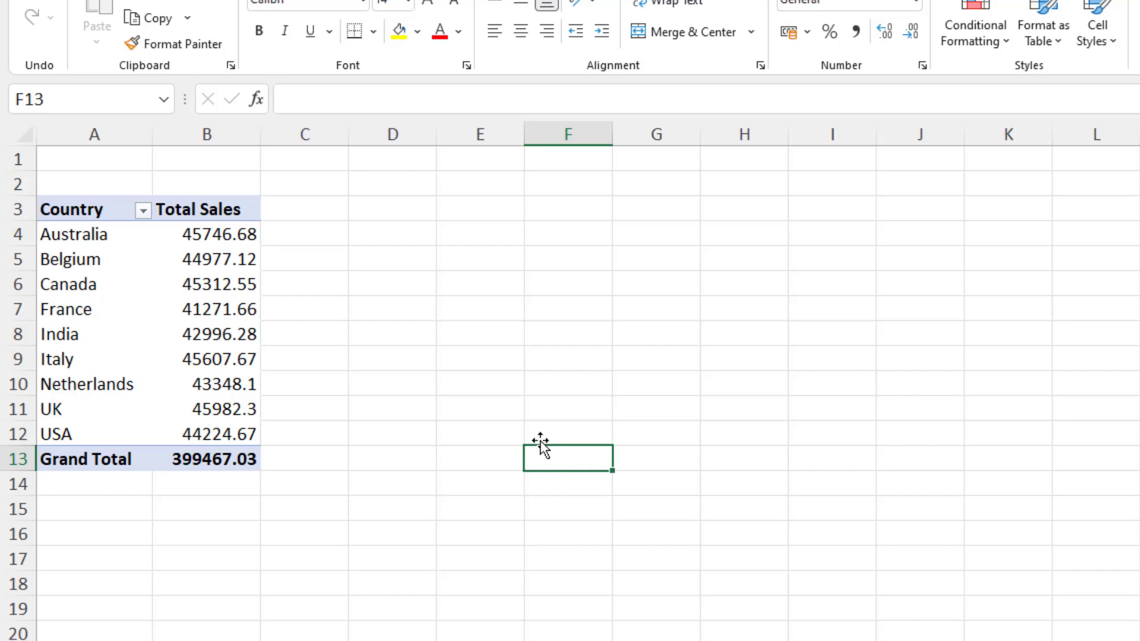
pyautogui.moveTo(541, 442)
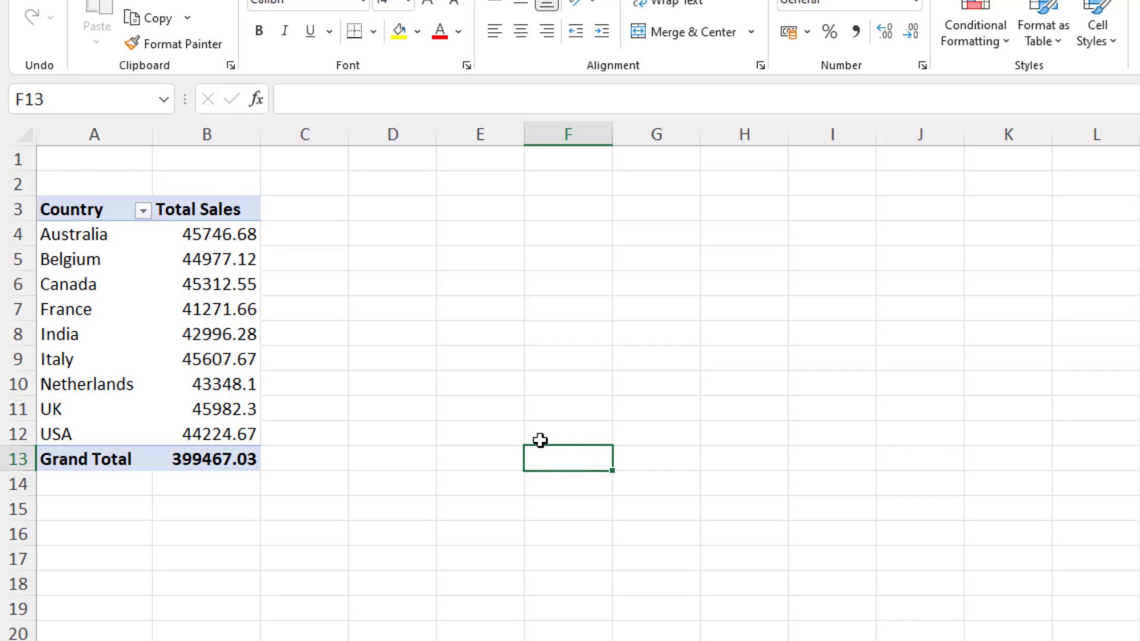
pyautogui.moveTo(233, 282)
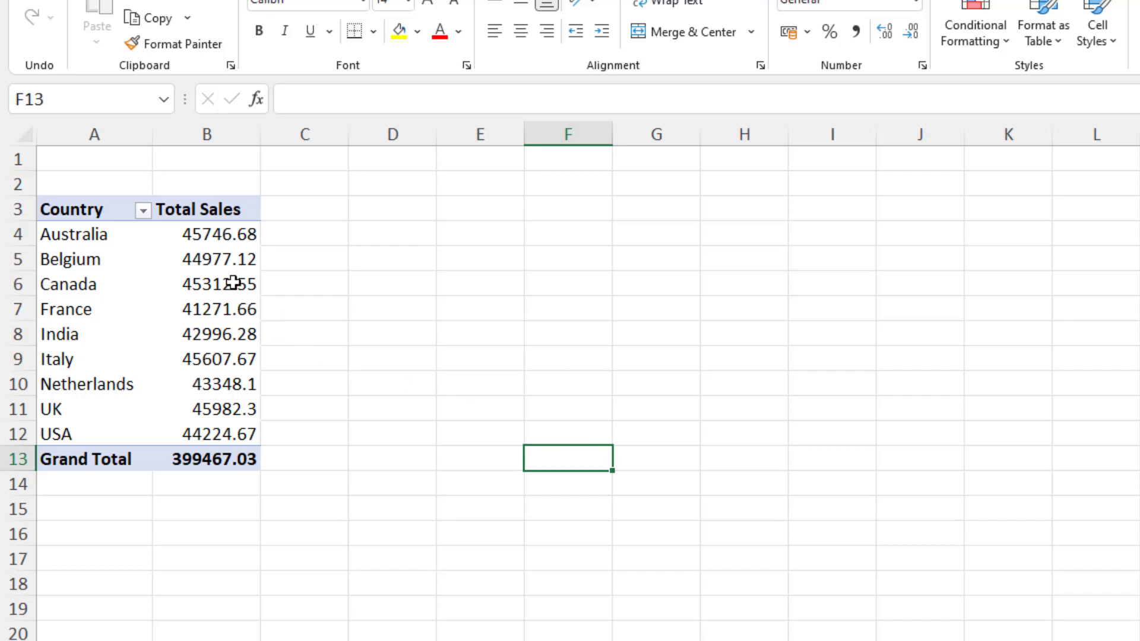
pyautogui.rightClick(206, 284)
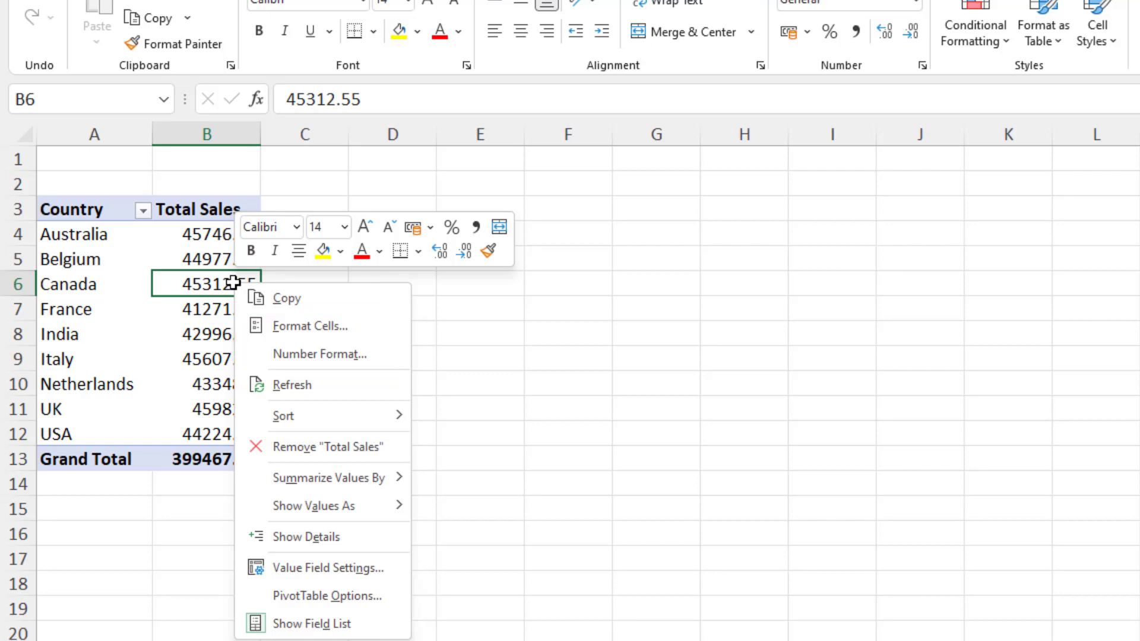
pyautogui.moveTo(287, 298)
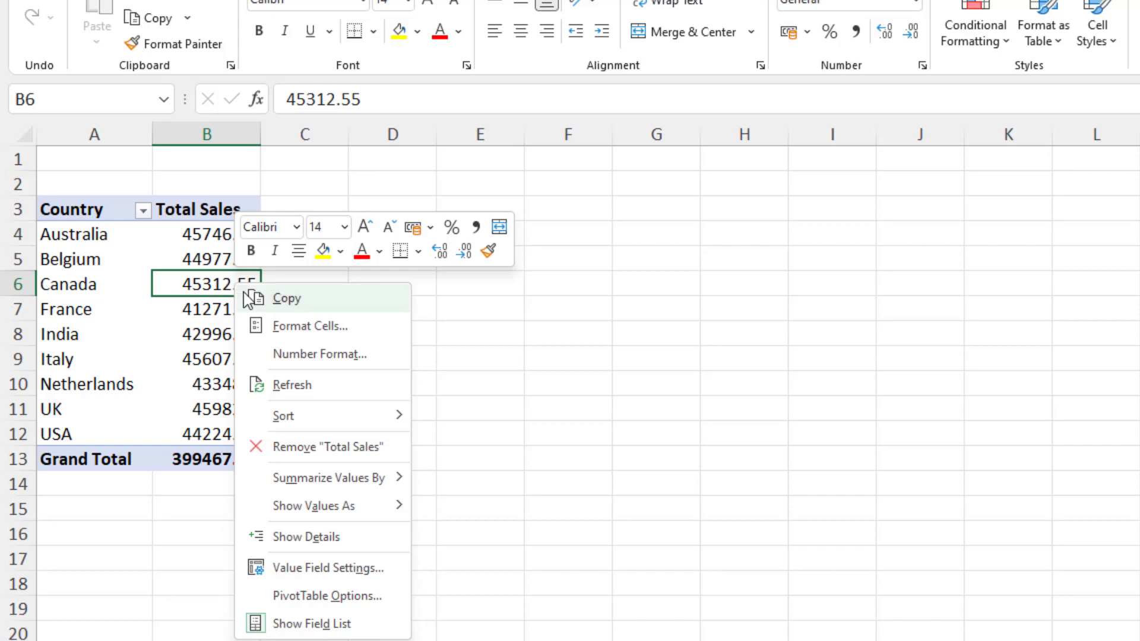
pyautogui.click(204, 376)
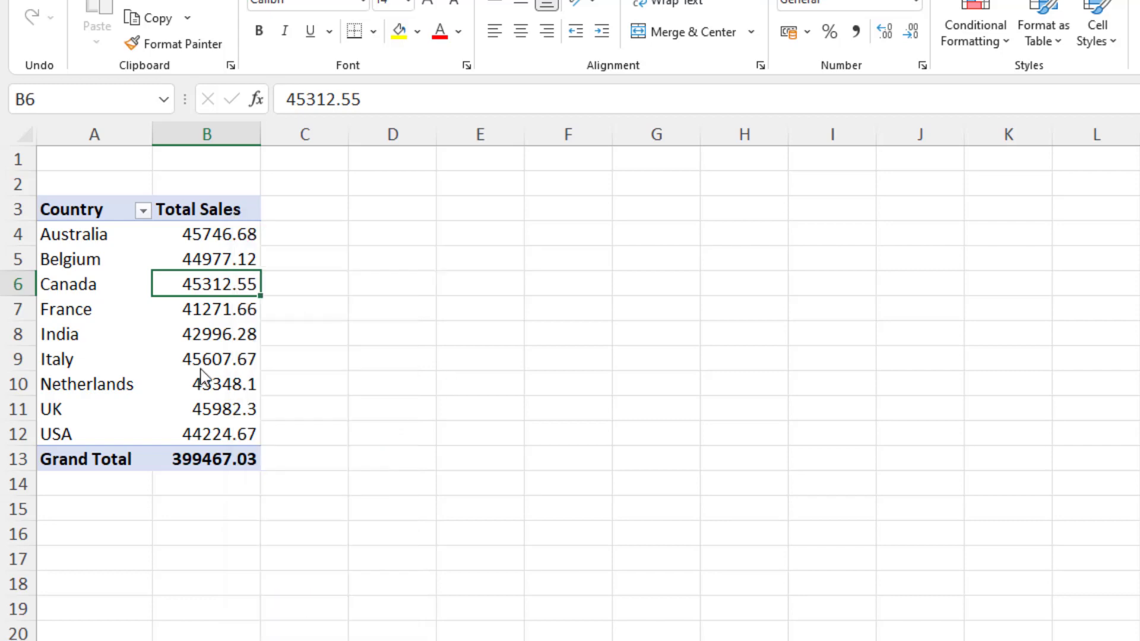
pyautogui.moveTo(206, 359)
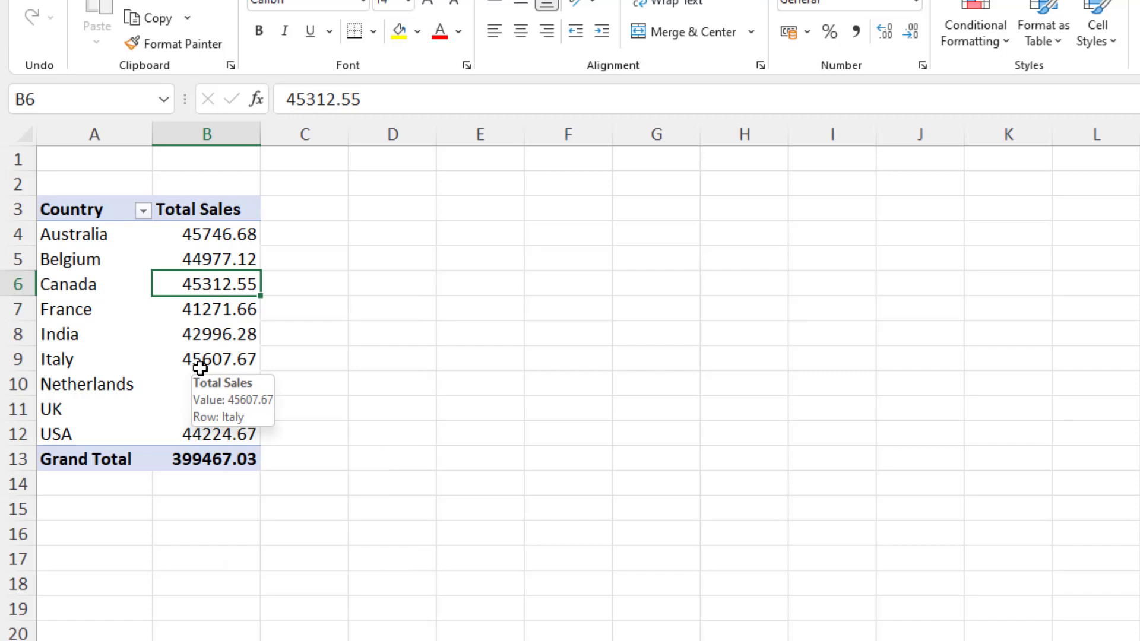
pyautogui.moveTo(197, 351)
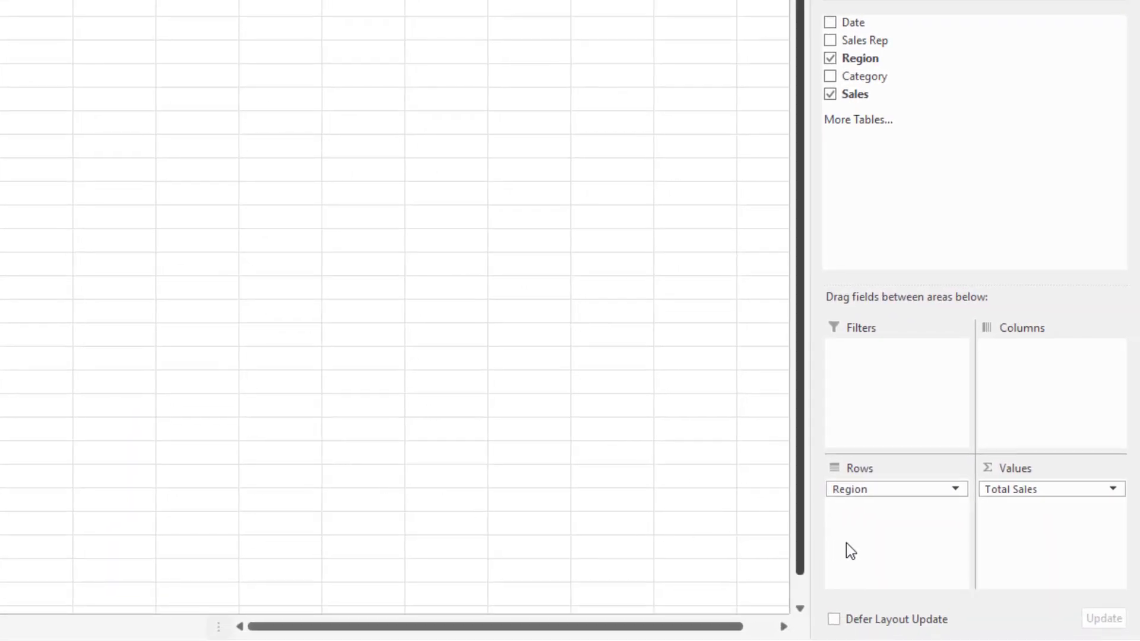
pyautogui.click(1109, 489)
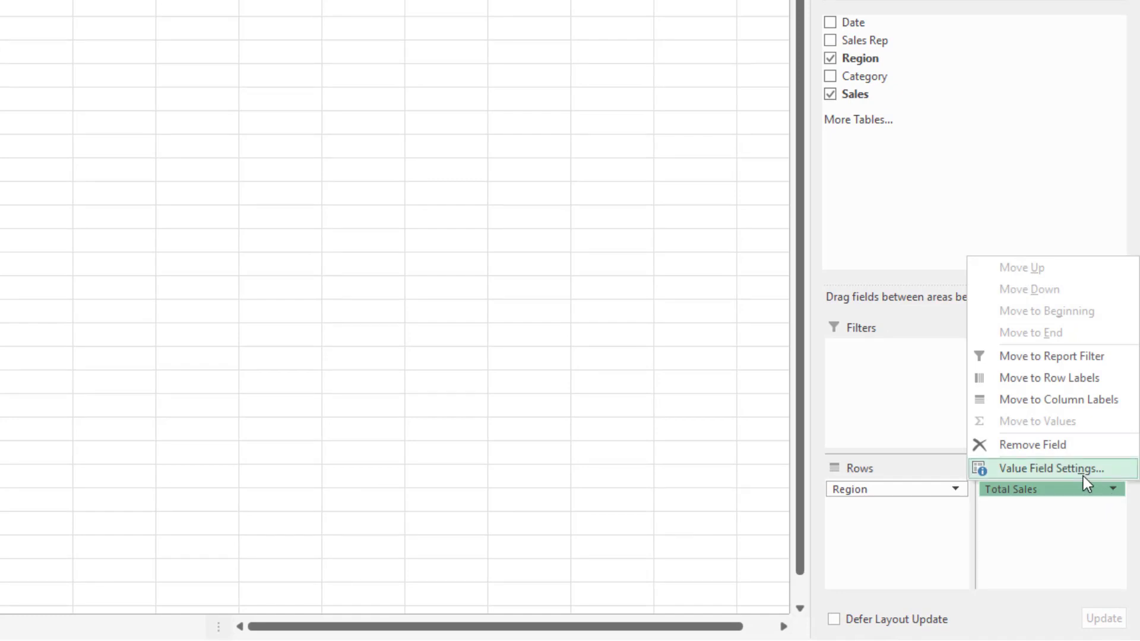
pyautogui.click(1046, 468)
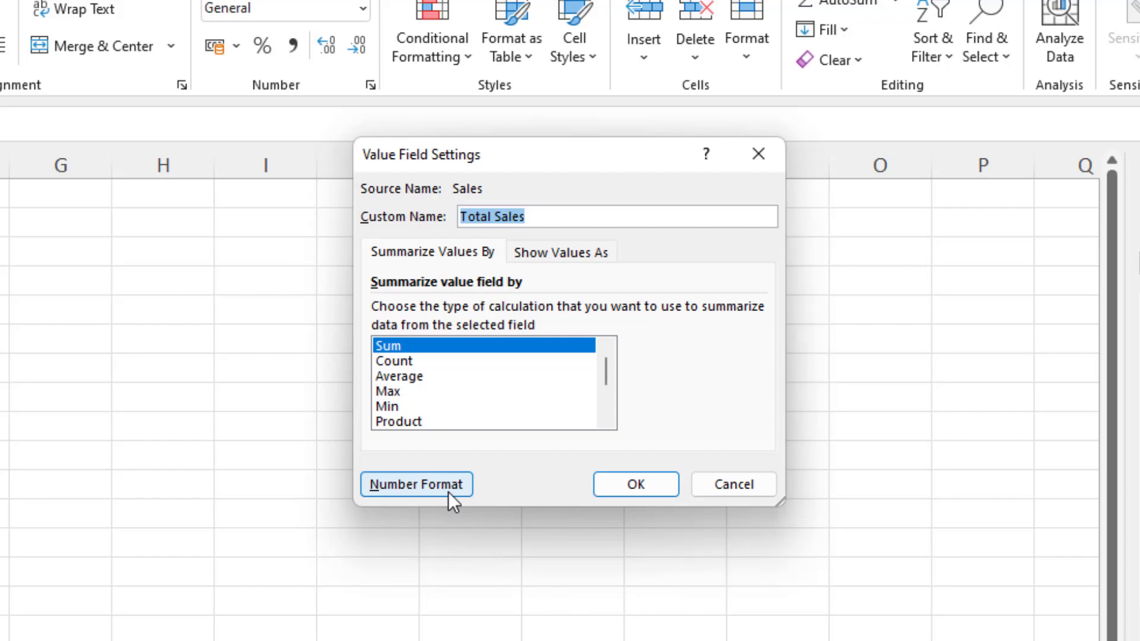
pyautogui.moveTo(733, 485)
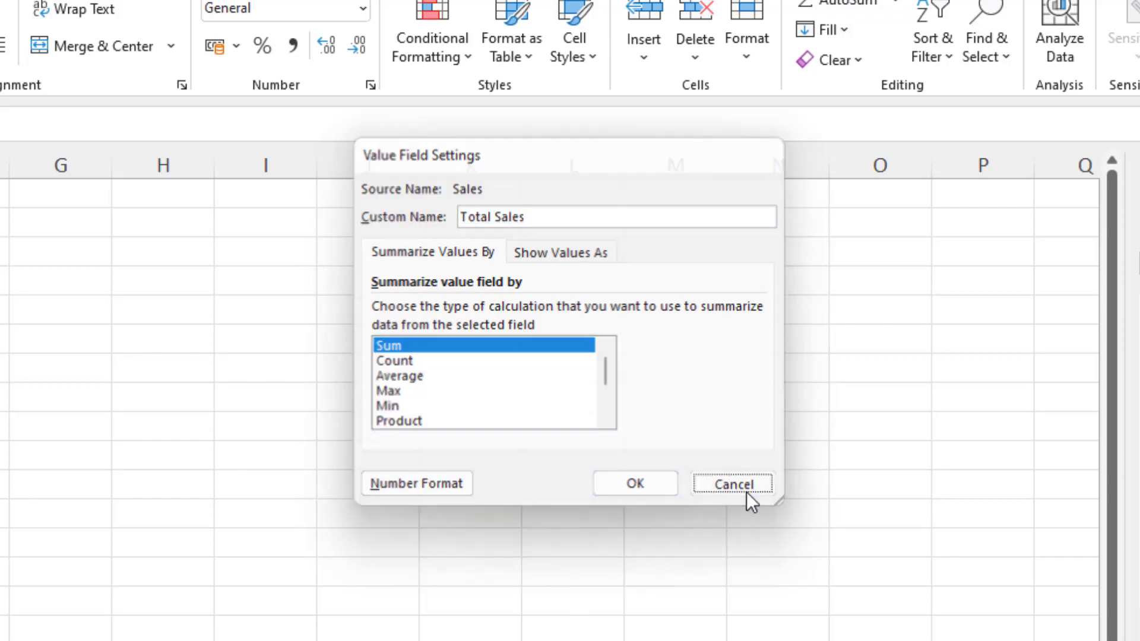
pyautogui.click(732, 485)
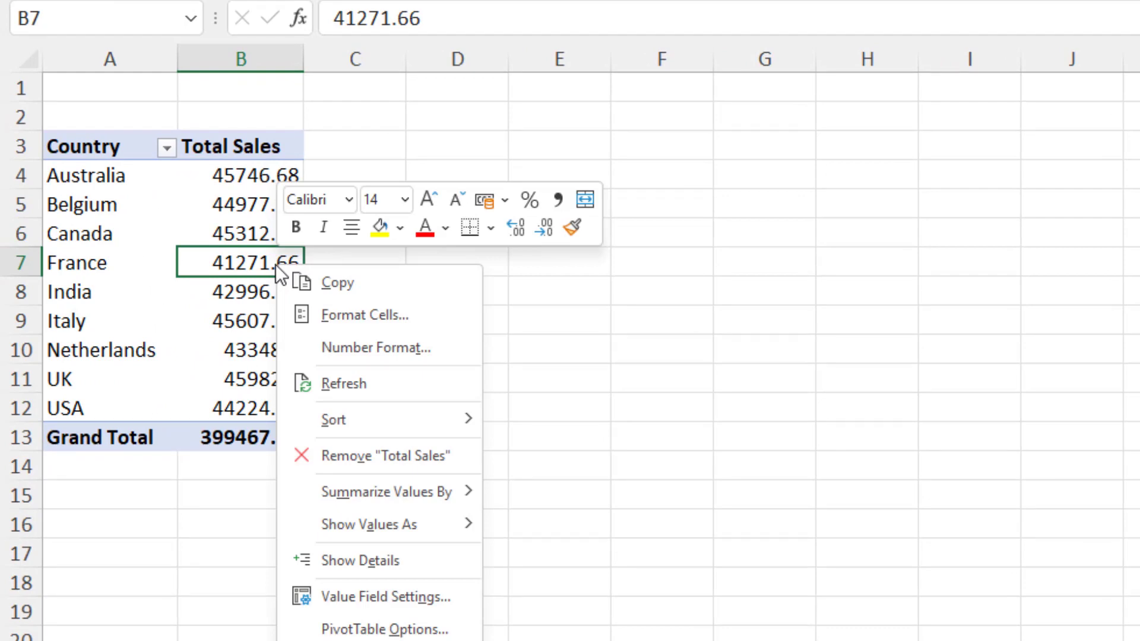
pyautogui.moveTo(336, 282)
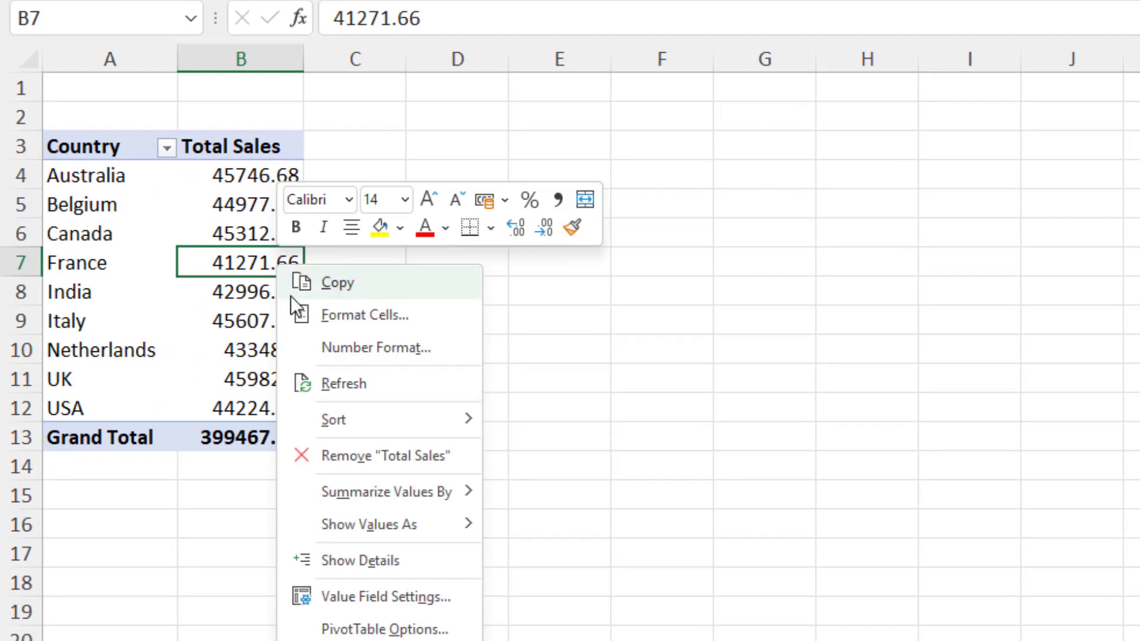
pyautogui.moveTo(375, 346)
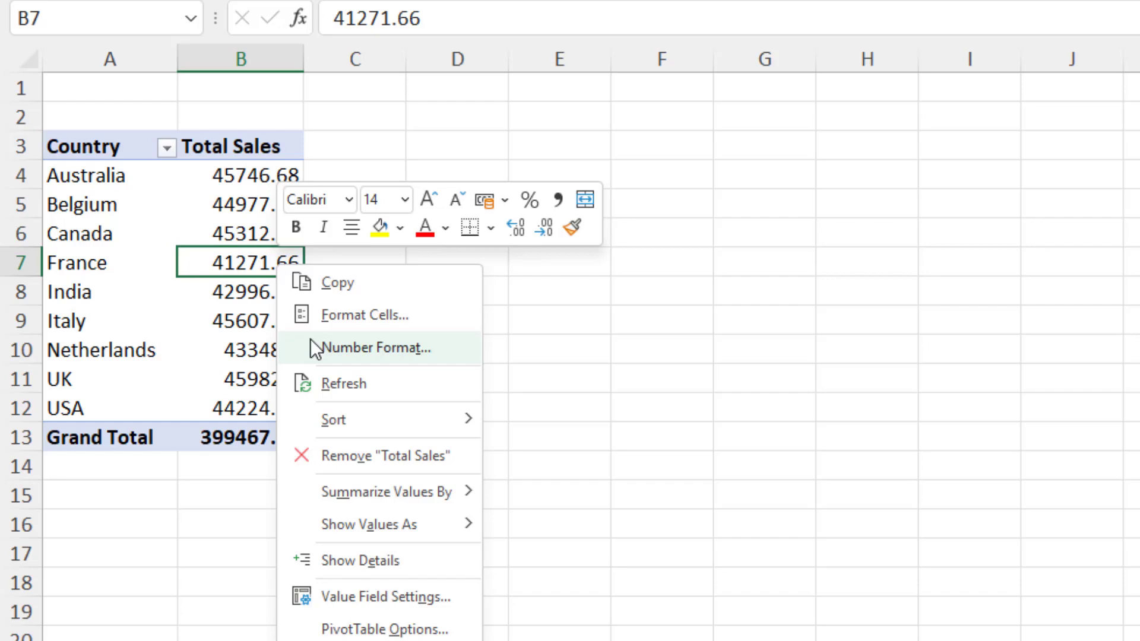
pyautogui.moveTo(366, 315)
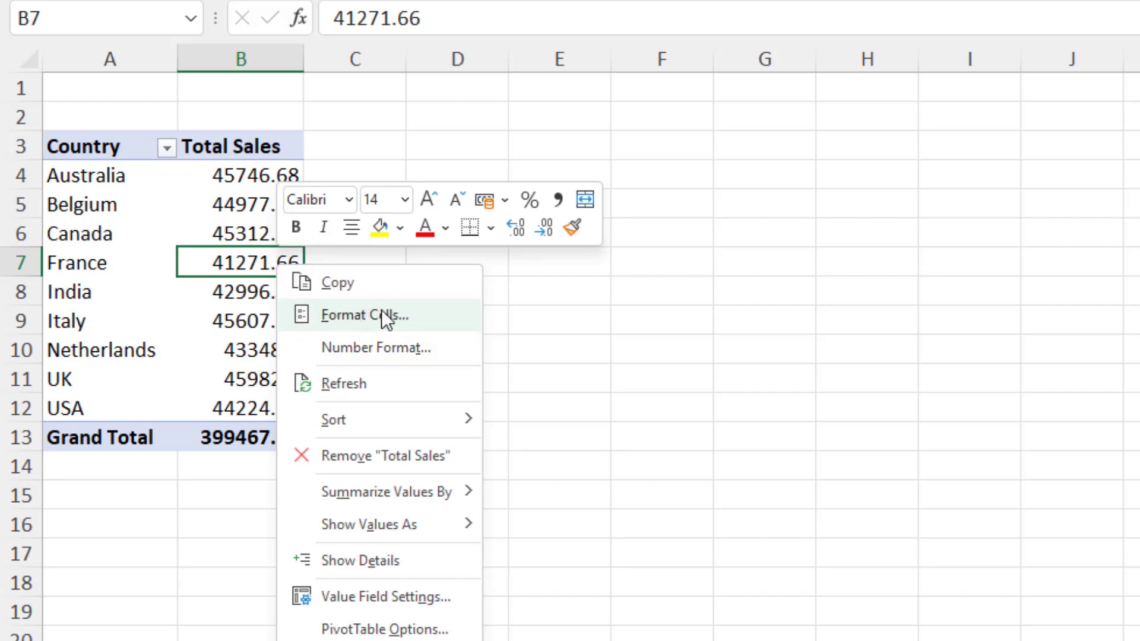
pyautogui.moveTo(385, 322)
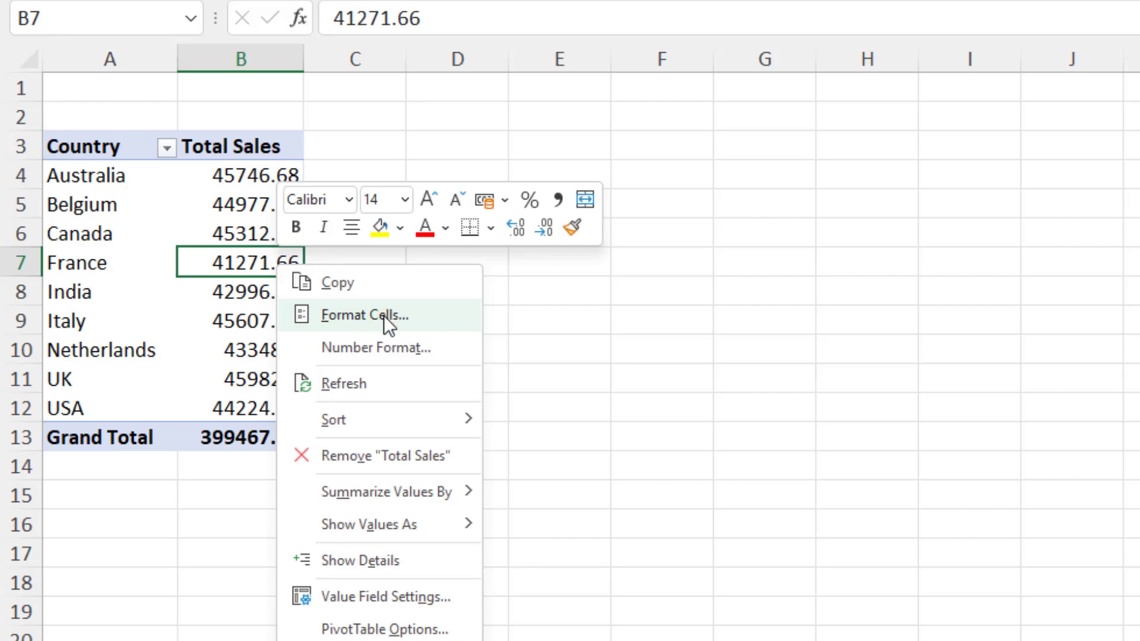
pyautogui.click(365, 315)
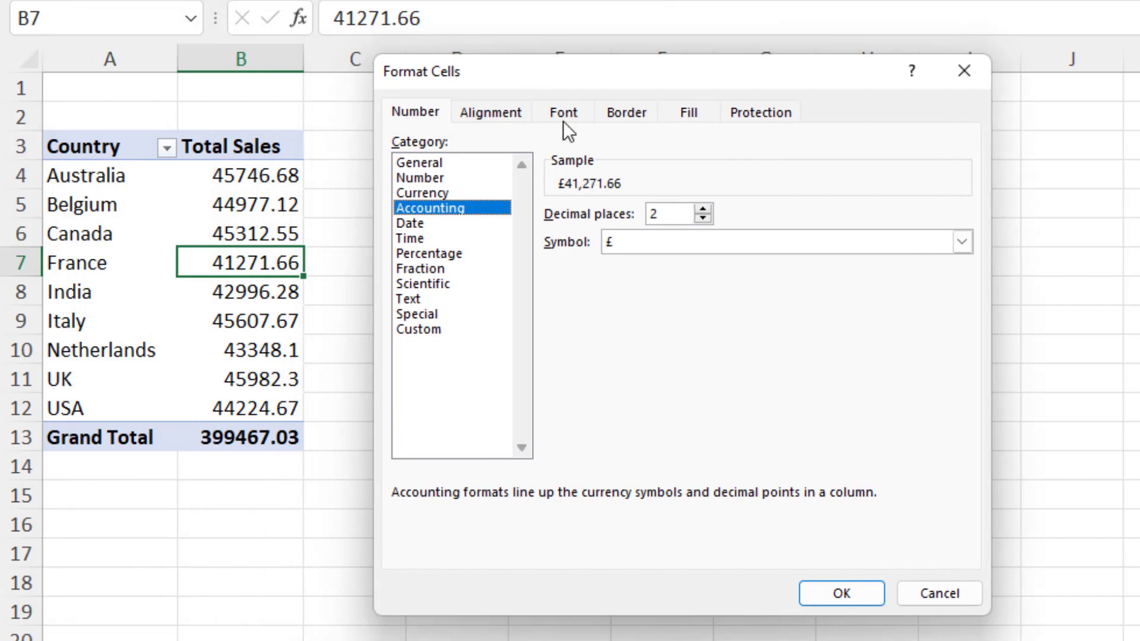
pyautogui.click(702, 219)
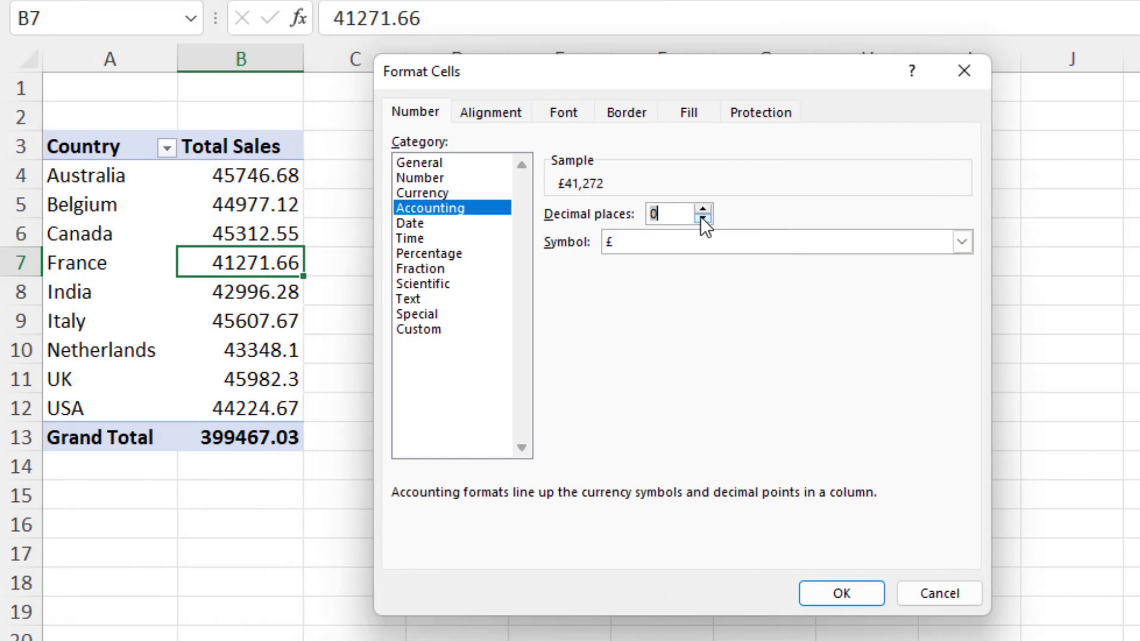
pyautogui.click(841, 593)
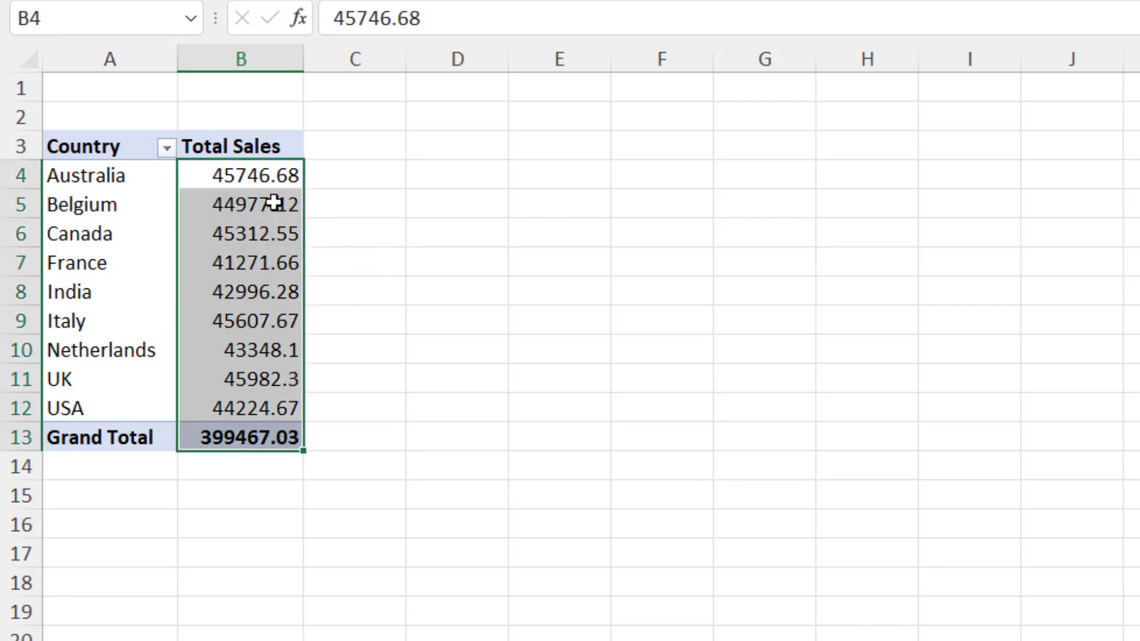
pyautogui.moveTo(304, 215)
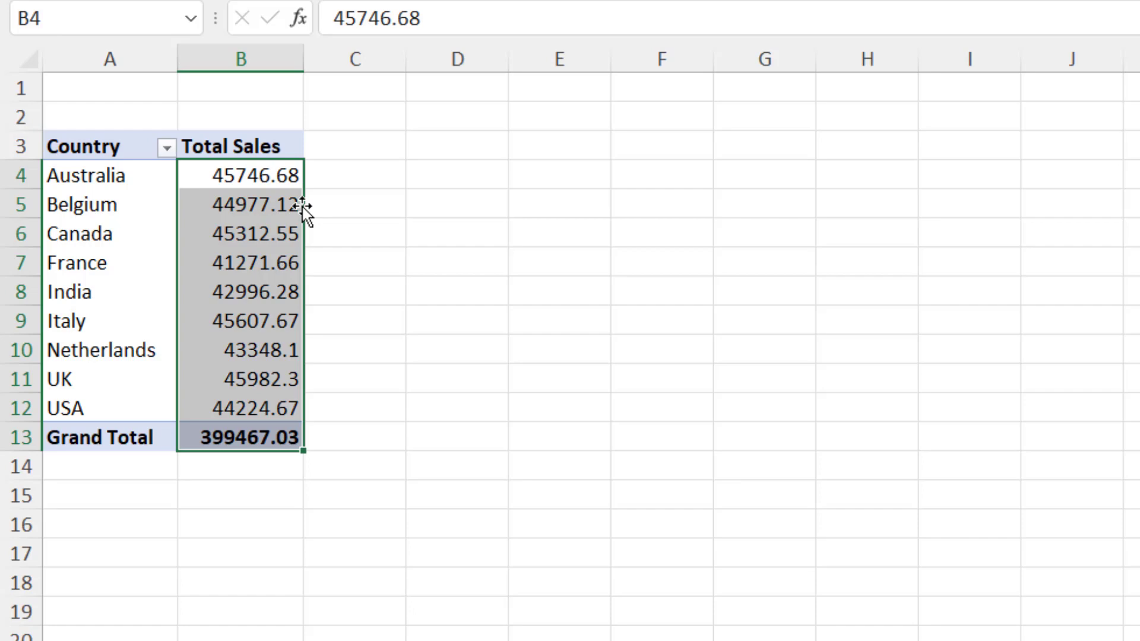
pyautogui.moveTo(301, 260)
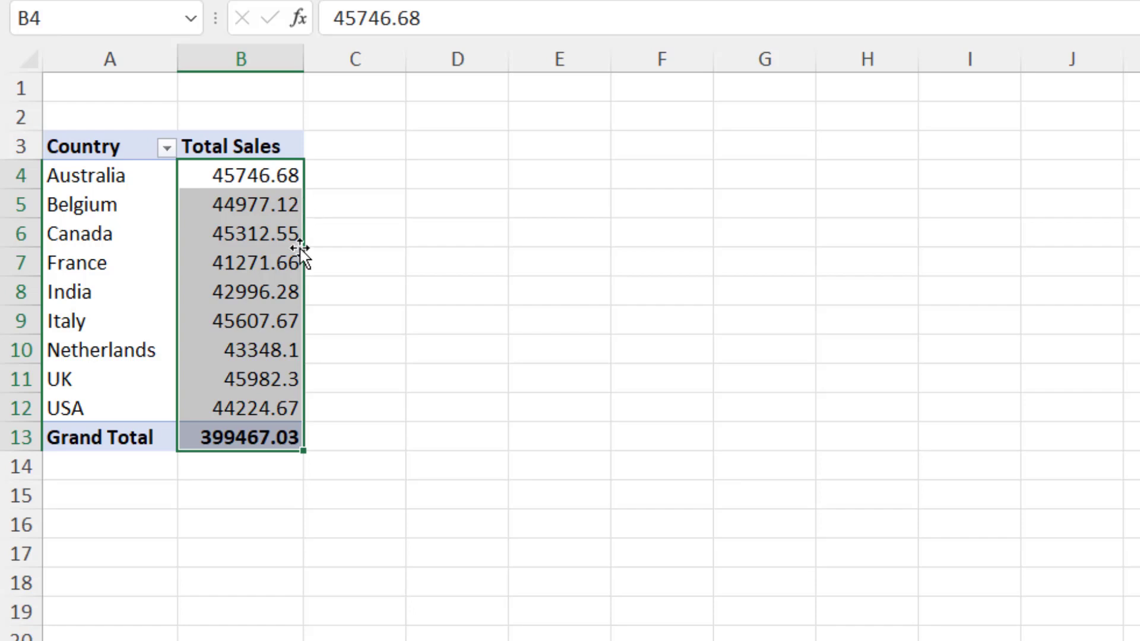
# Format the Total Sales field via Number Format as £ Accounting with 0 decimal places
pyautogui.rightClick(242, 233)
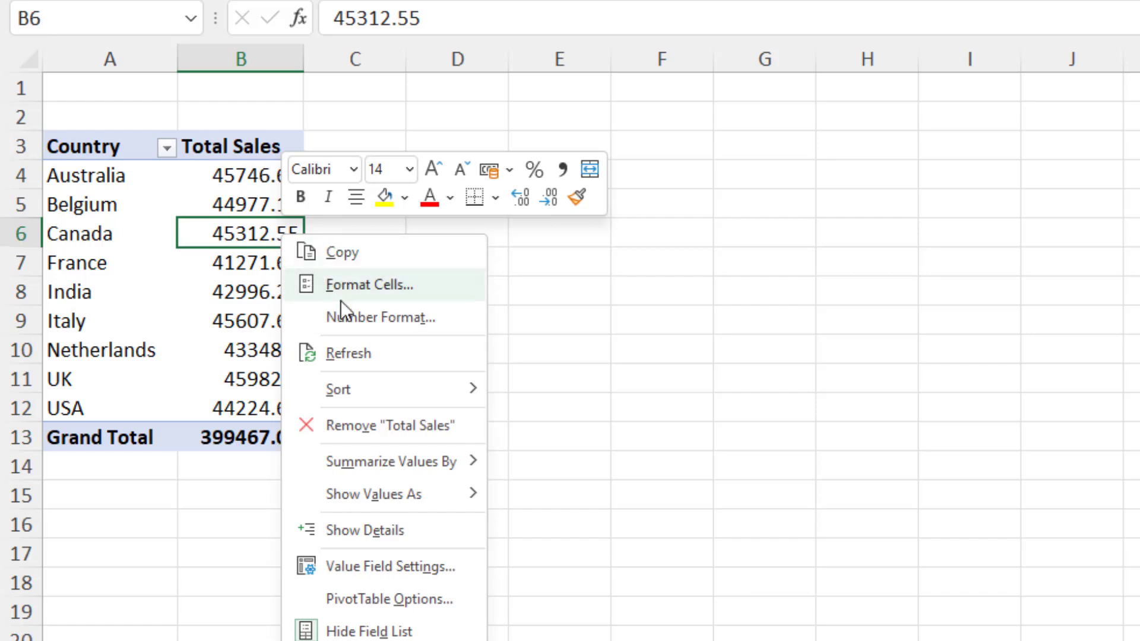
pyautogui.moveTo(356, 334)
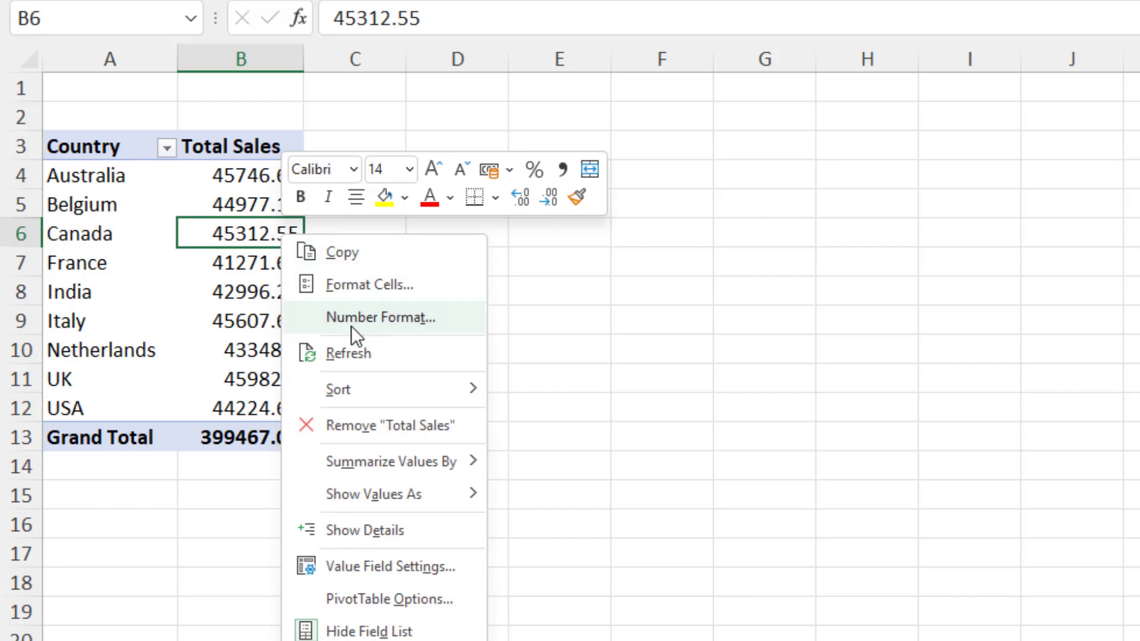
pyautogui.click(382, 318)
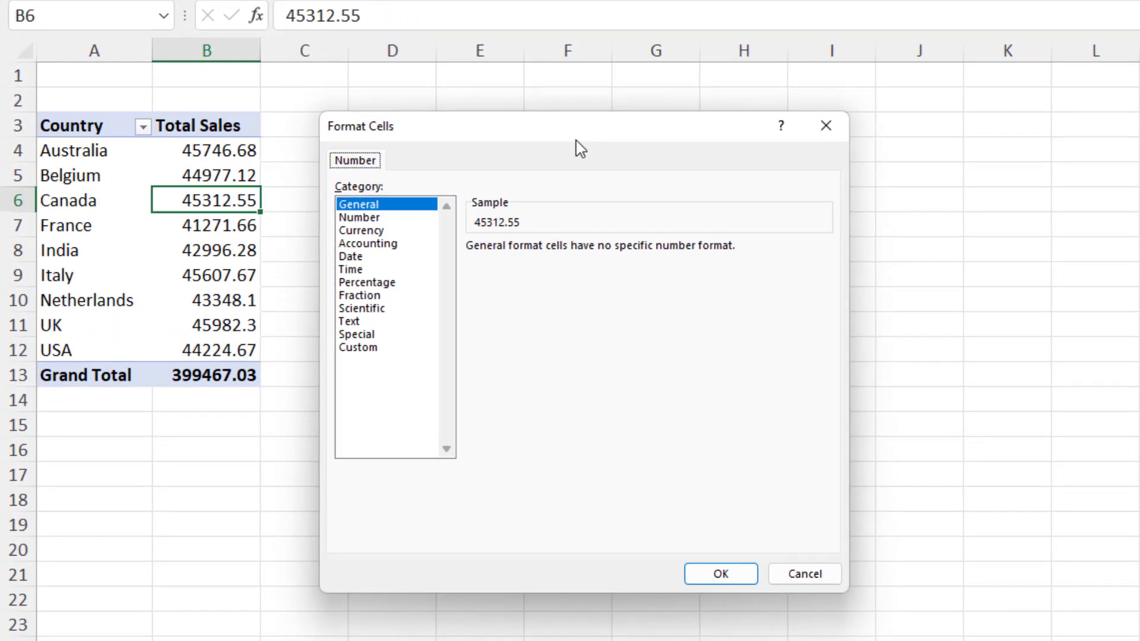
pyautogui.click(368, 243)
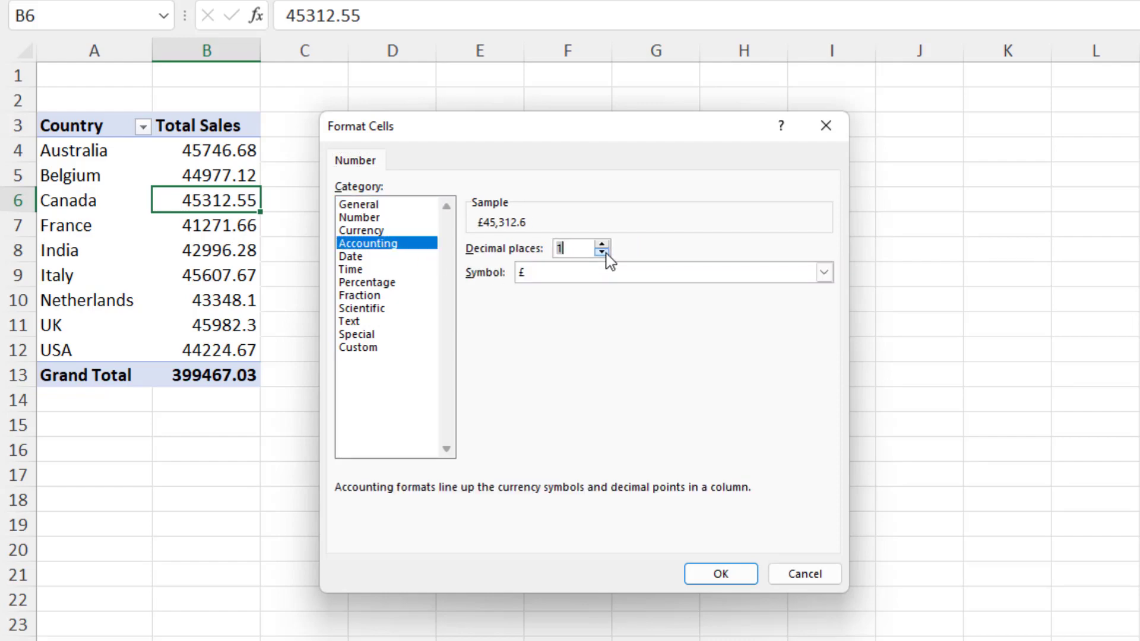
pyautogui.click(719, 573)
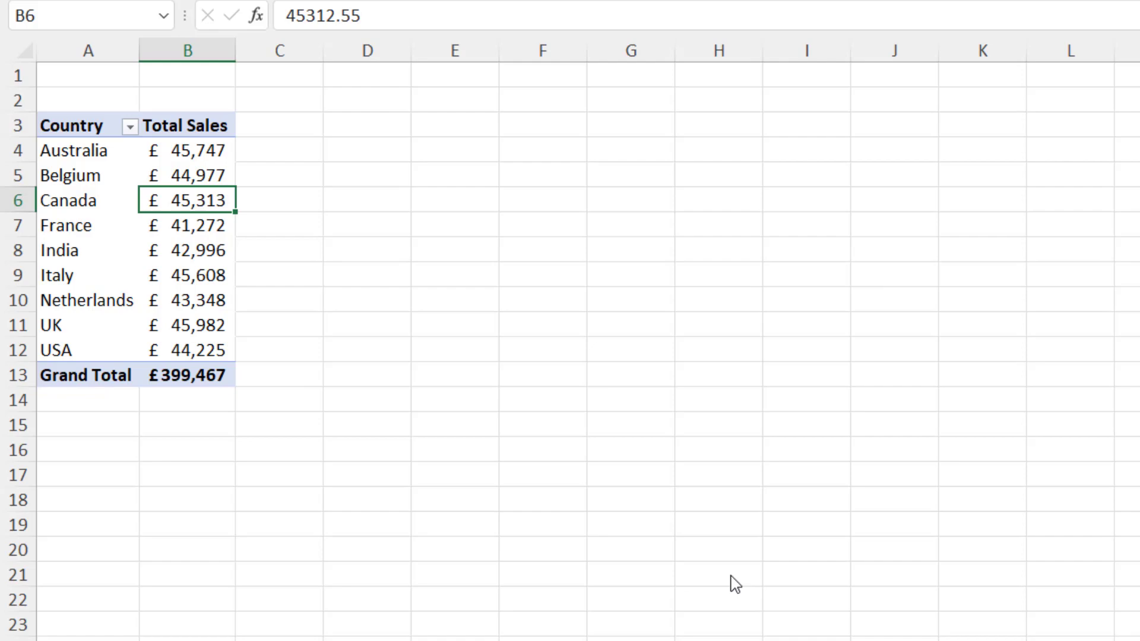
pyautogui.moveTo(283, 292)
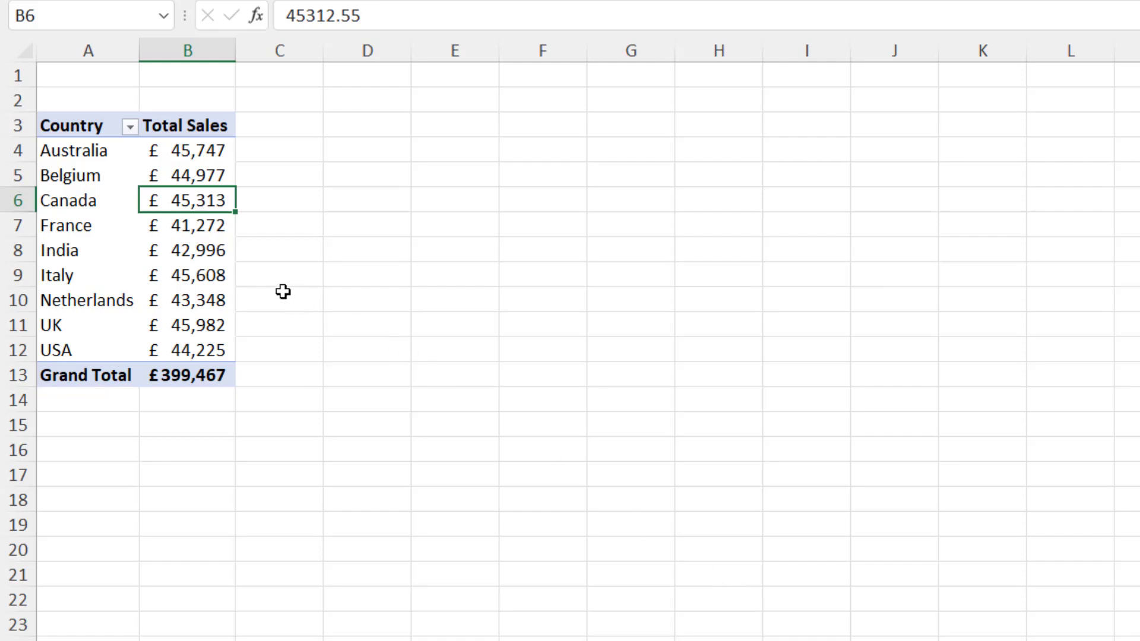
# Right-click India's £42,996 cell and open the Accounting currency dropdown
pyautogui.rightClick(188, 250)
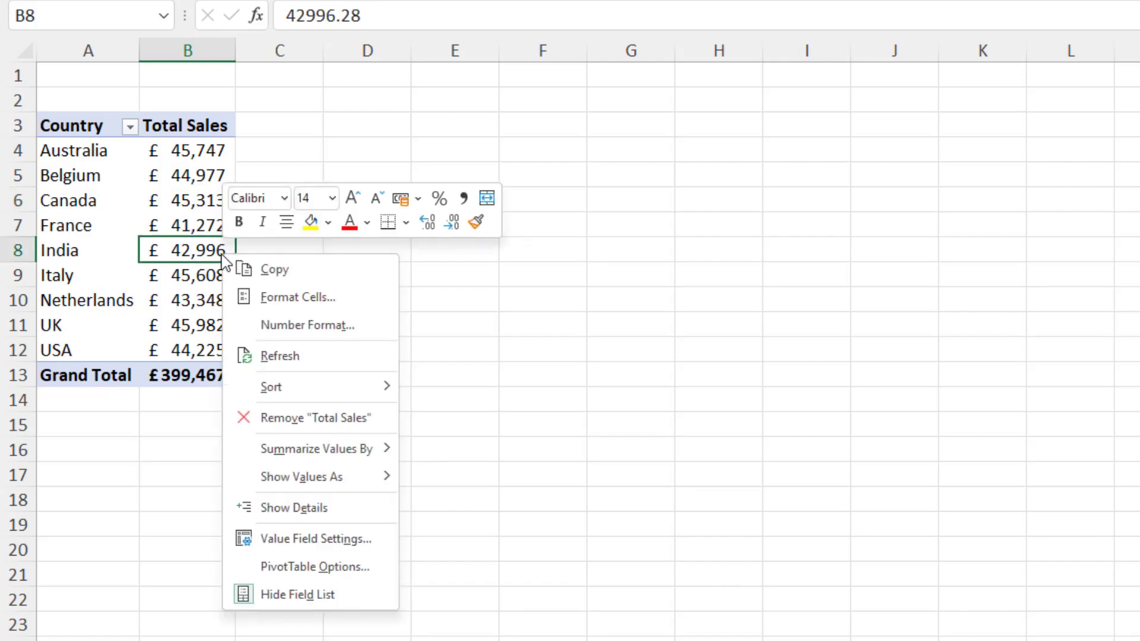
pyautogui.moveTo(298, 296)
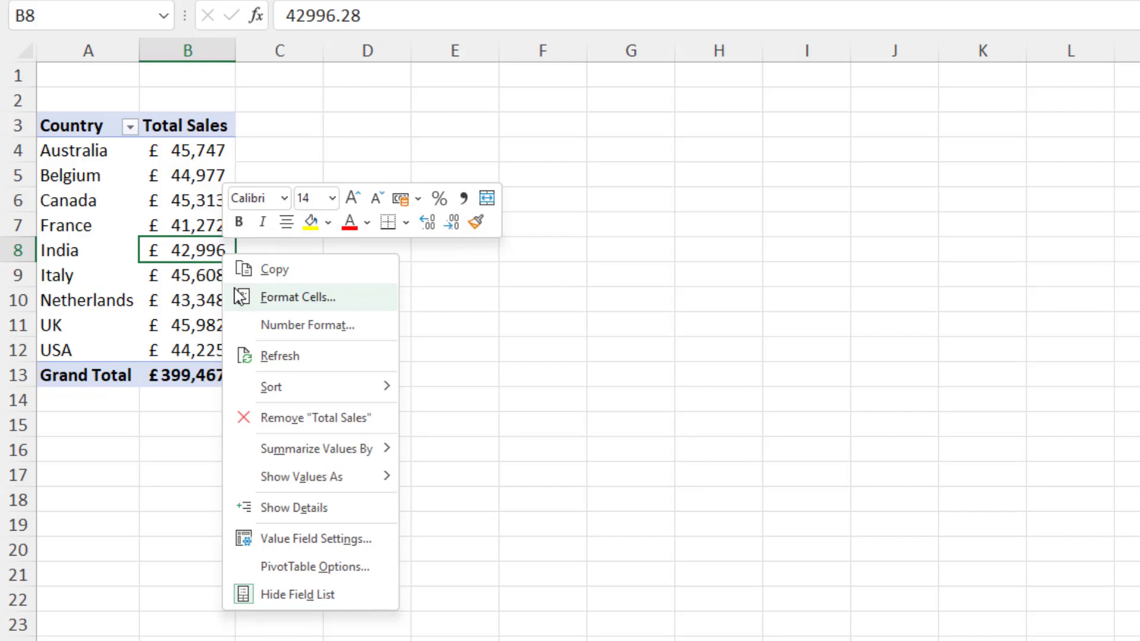
pyautogui.moveTo(414, 224)
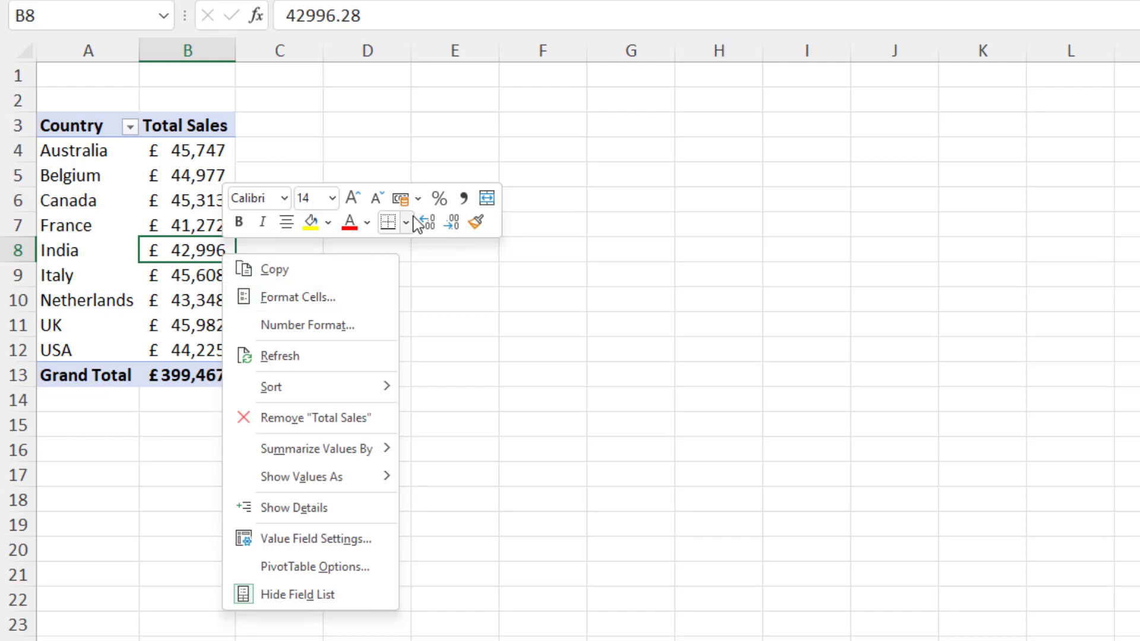
pyautogui.click(415, 197)
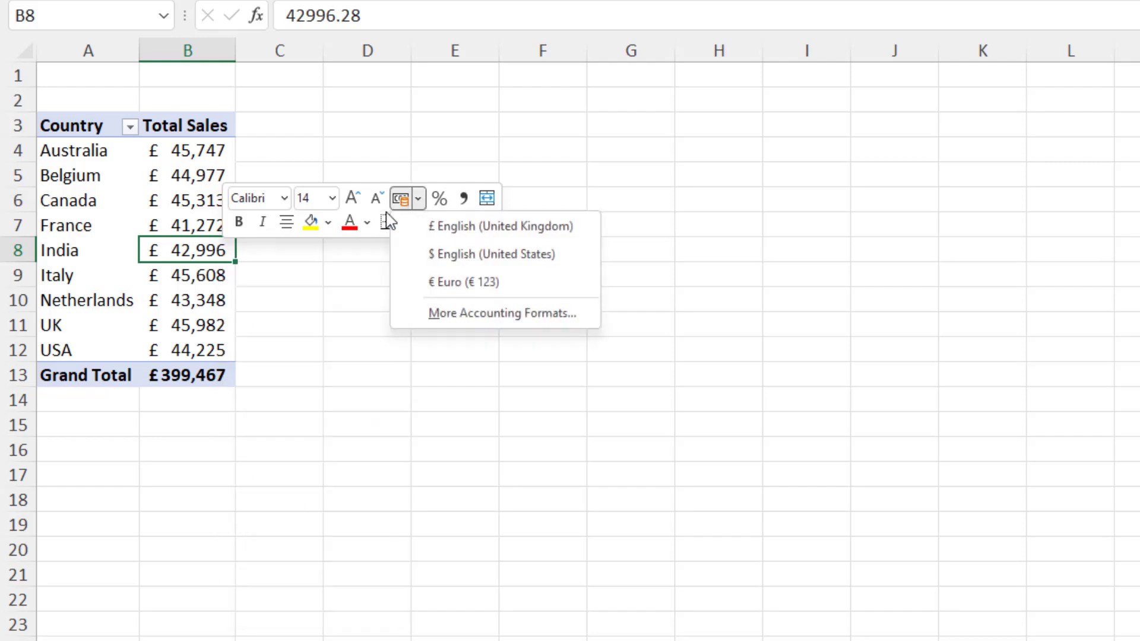